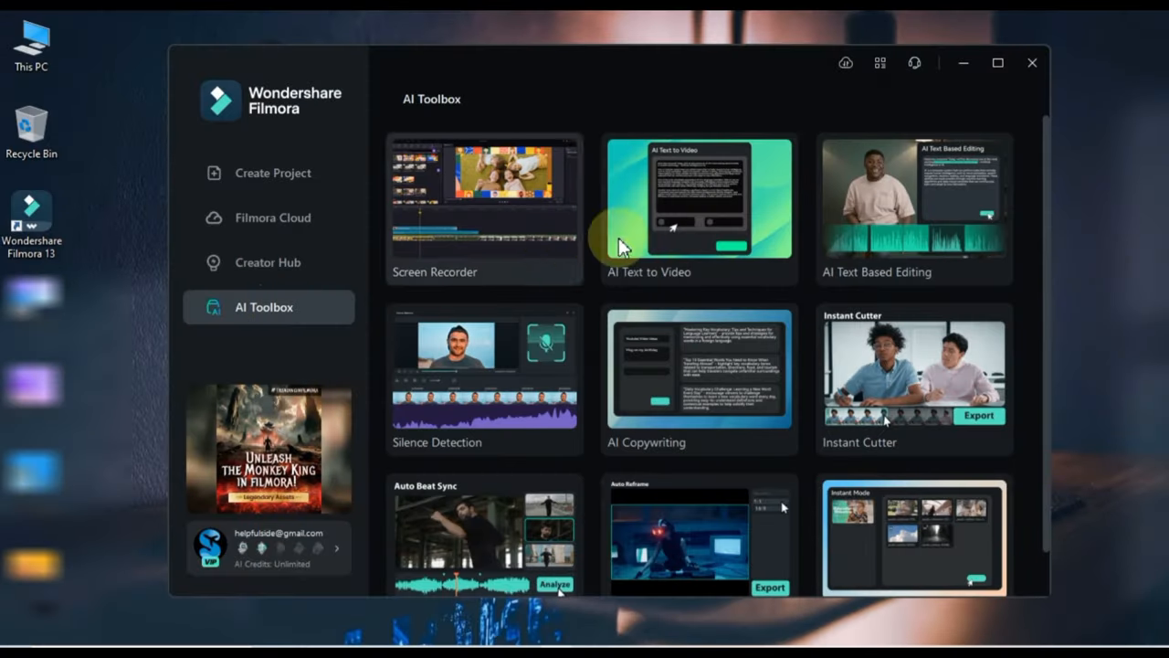
Generate an AI opinion-piece script on 'The Impact of Social Media on Modern Communication'
{"action": "left_click", "coordinate": [699, 377]}
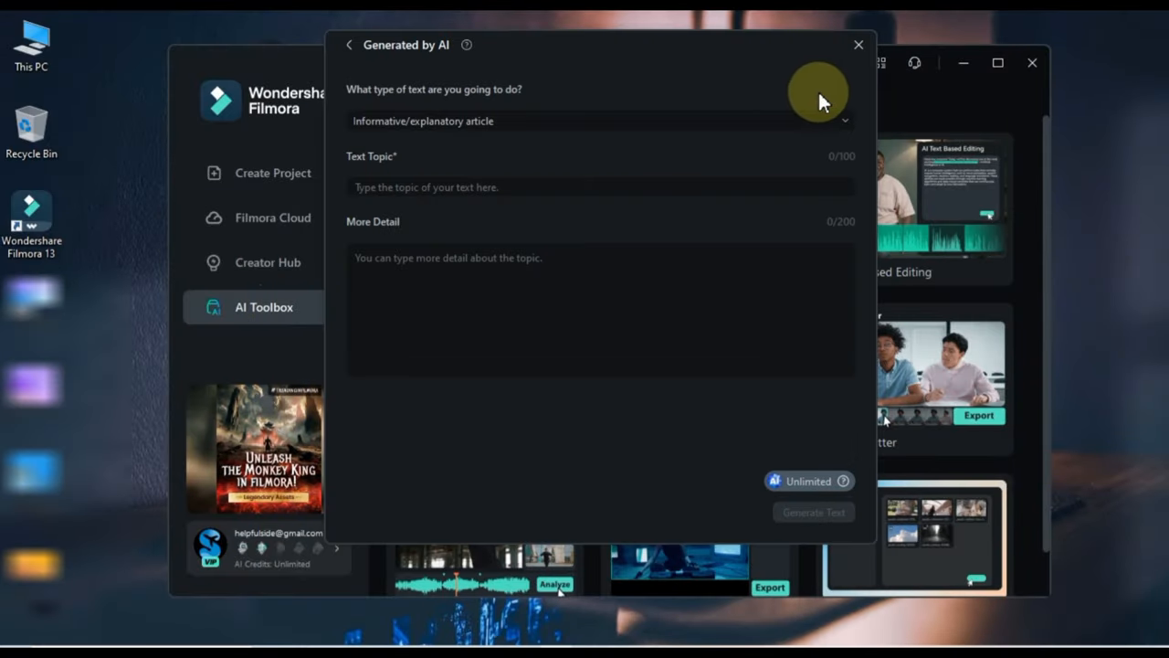
{"action": "left_click", "coordinate": [600, 121]}
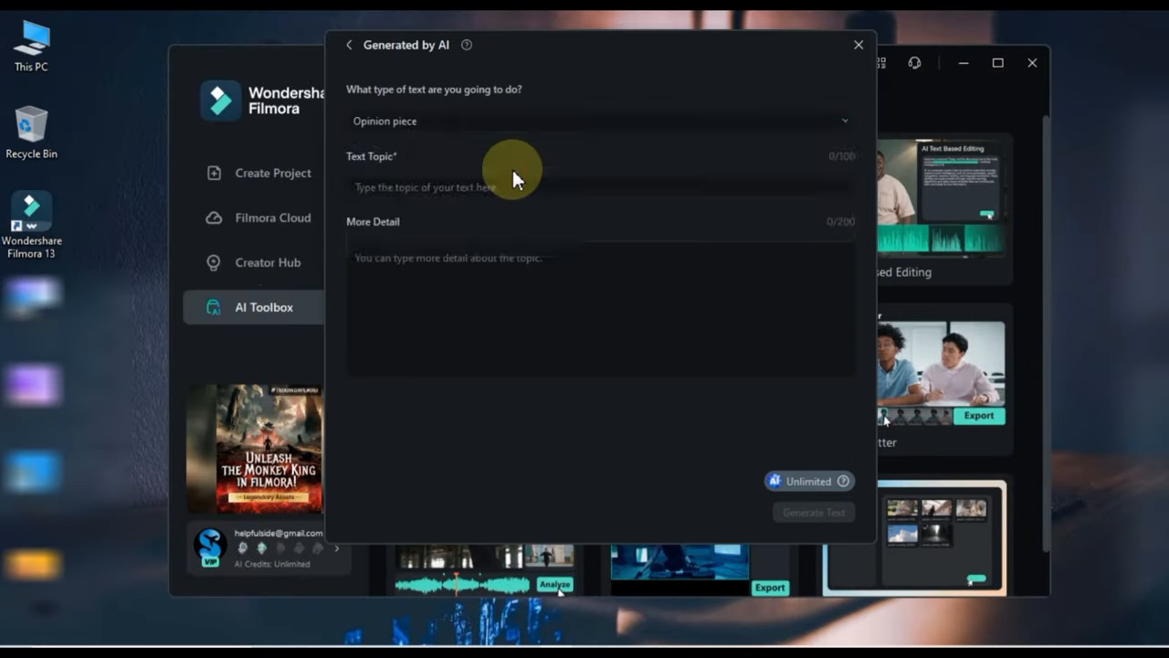
{"action": "type", "text": "The Impact of Social Media on Modern Communication"}
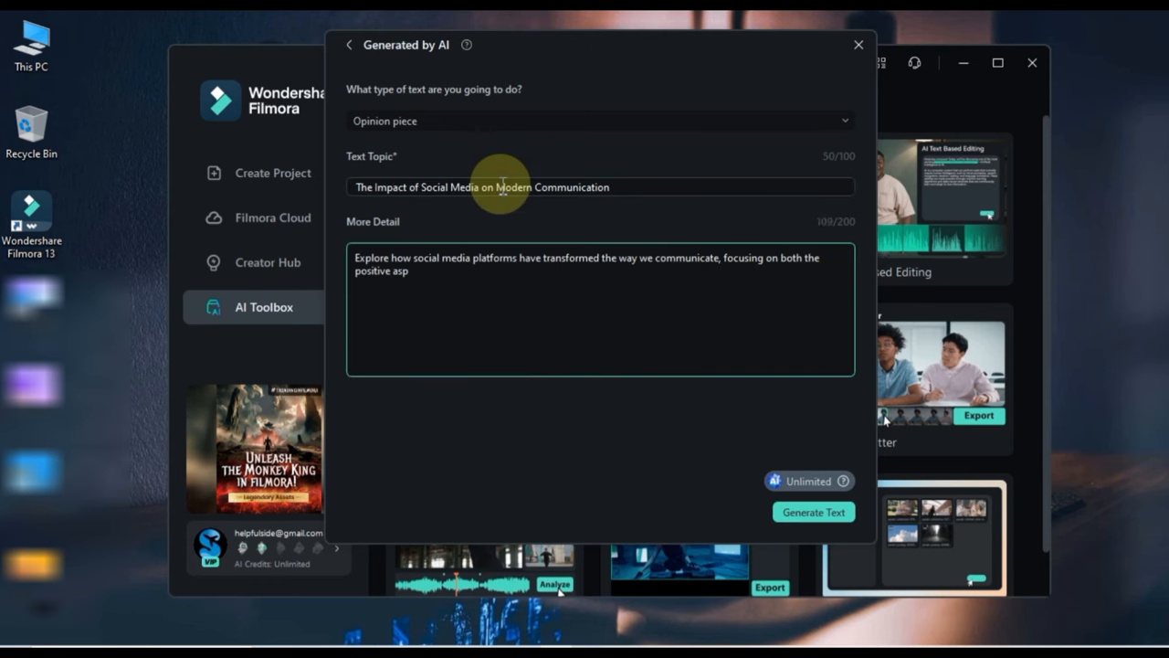
{"action": "left_click", "coordinate": [814, 511]}
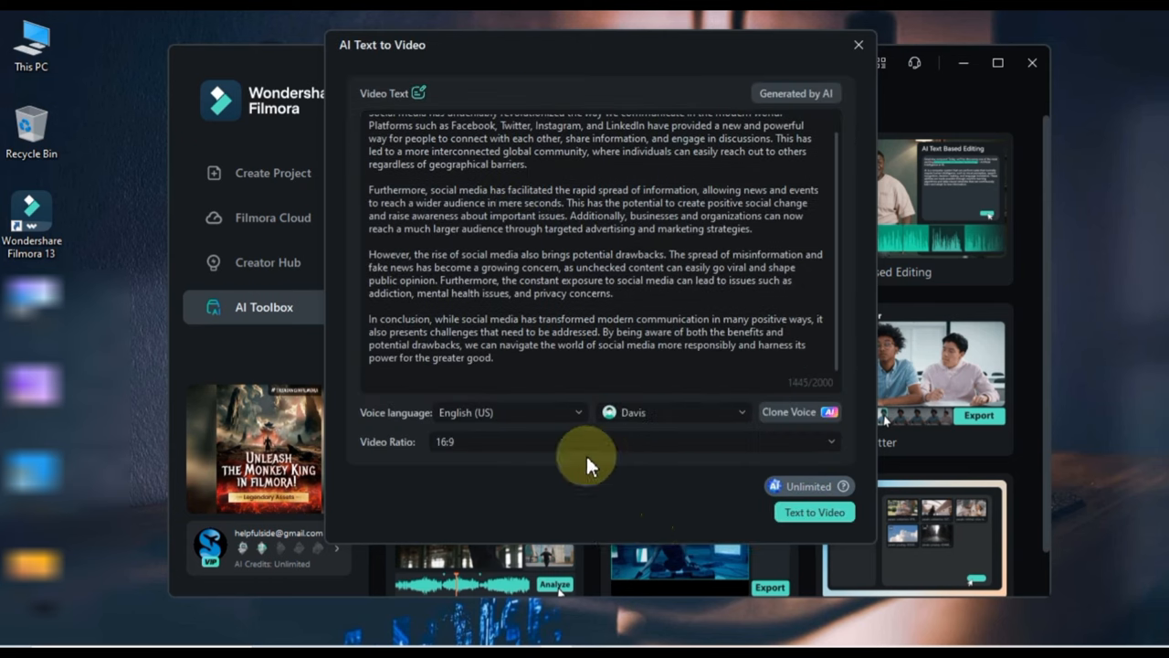
{"action": "left_click", "coordinate": [814, 512]}
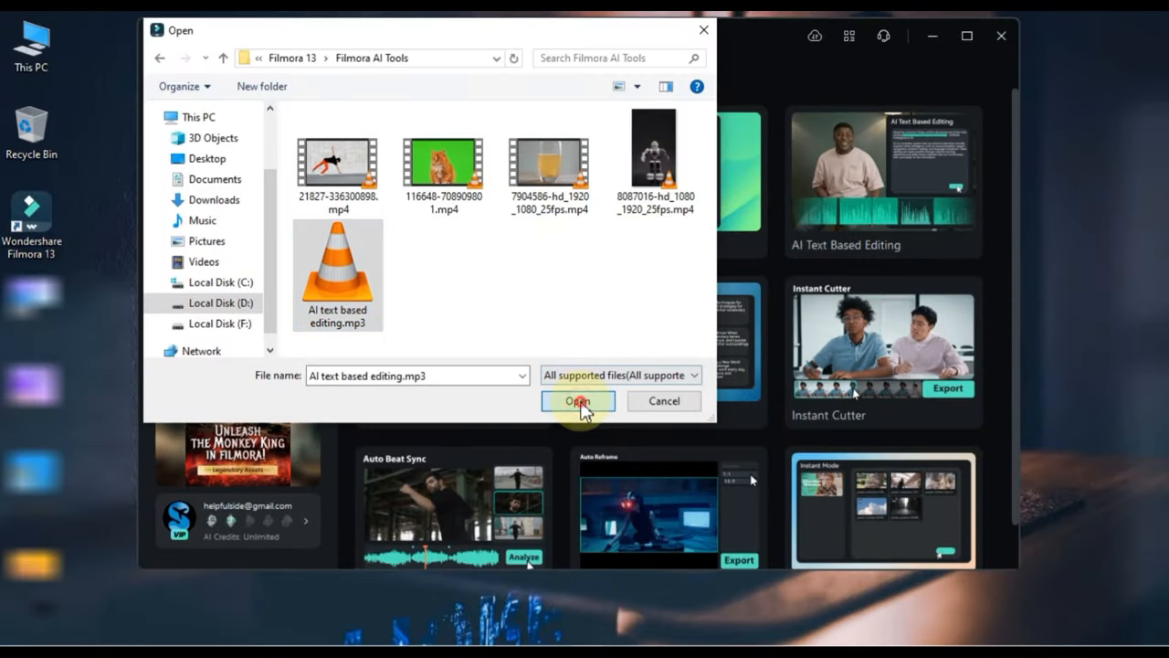
Import 'AI text based editing.mp3' with English (US) as the transcription language
{"action": "left_click", "coordinate": [577, 401]}
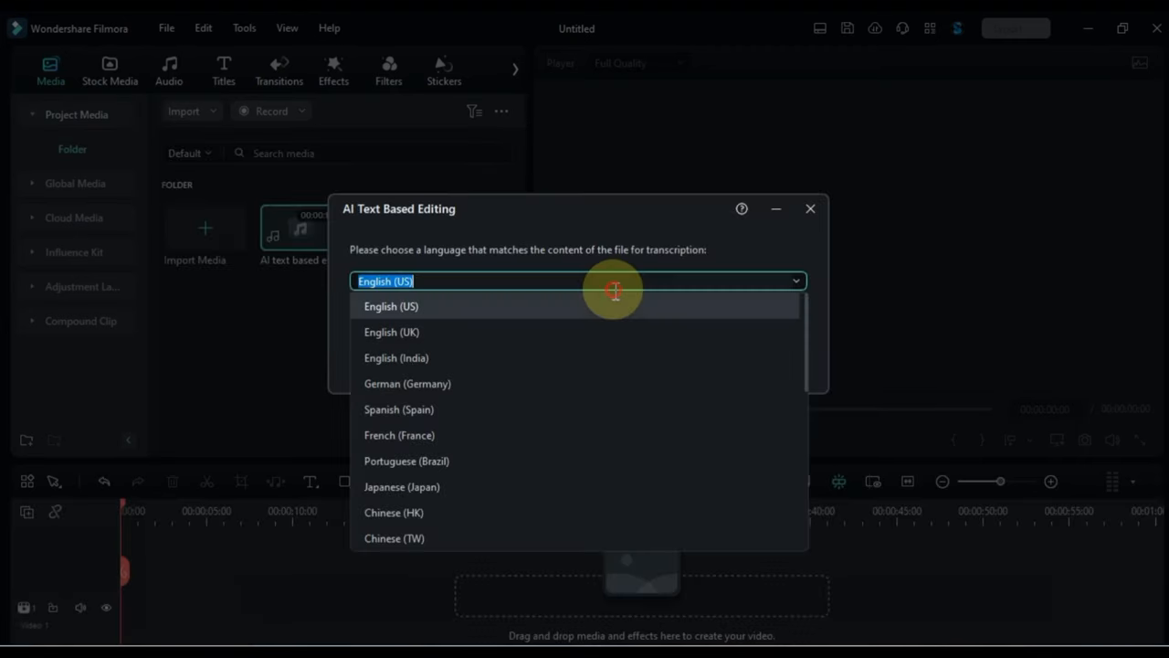
{"action": "left_click", "coordinate": [391, 306]}
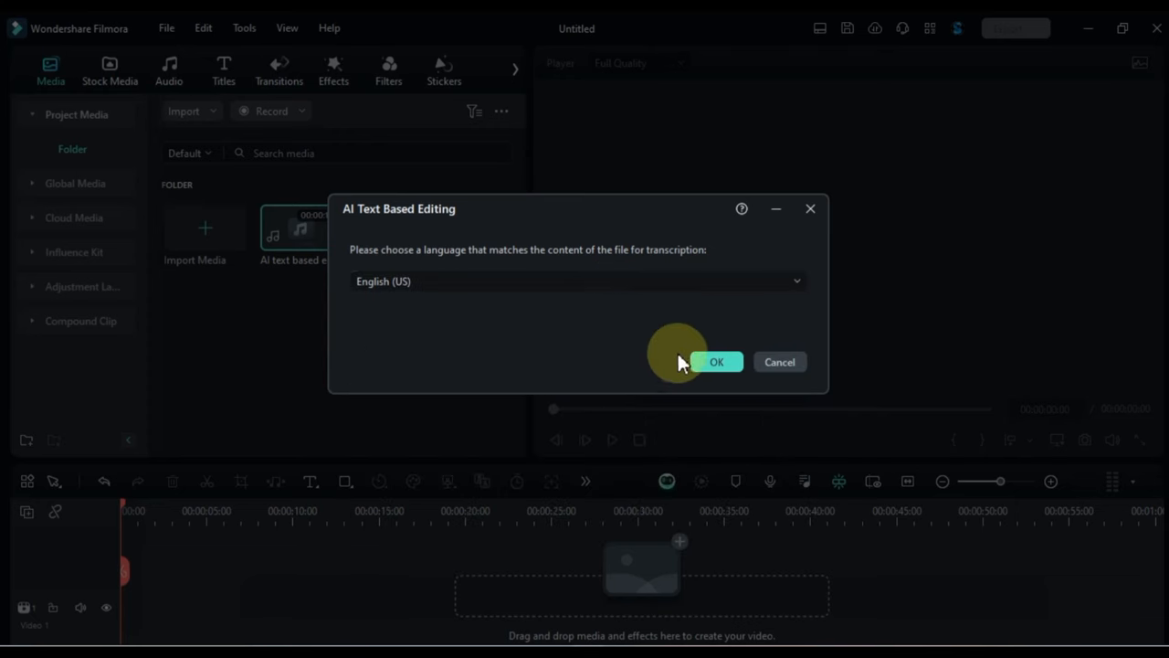
{"action": "left_click", "coordinate": [717, 361]}
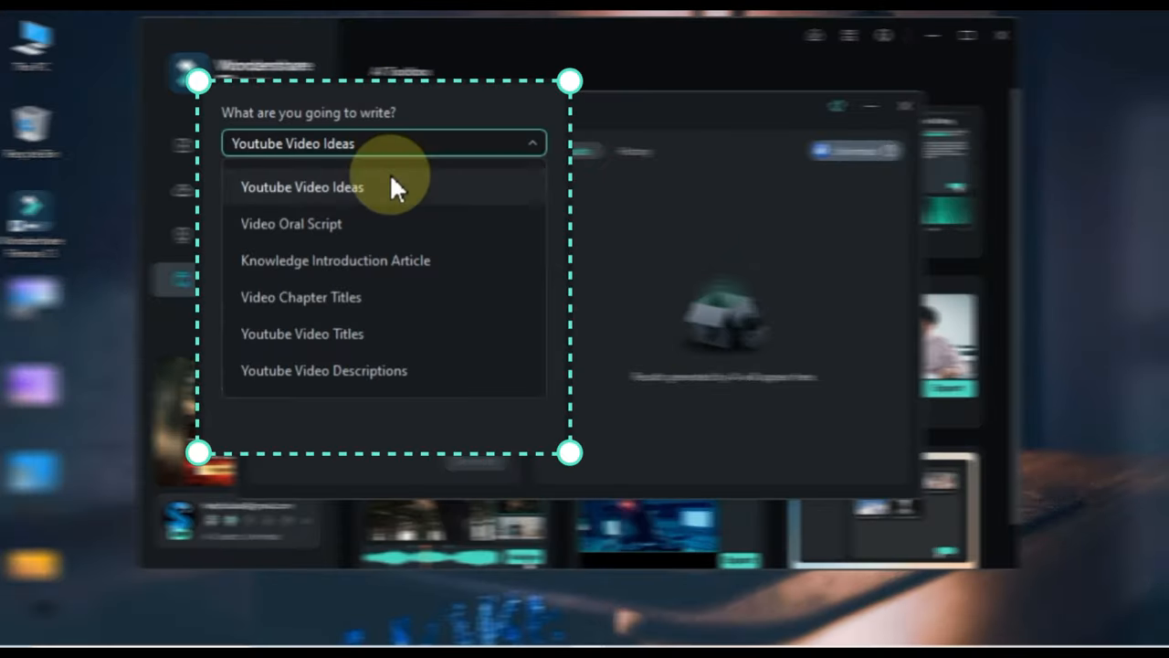
{"action": "mouse_move", "coordinate": [398, 236]}
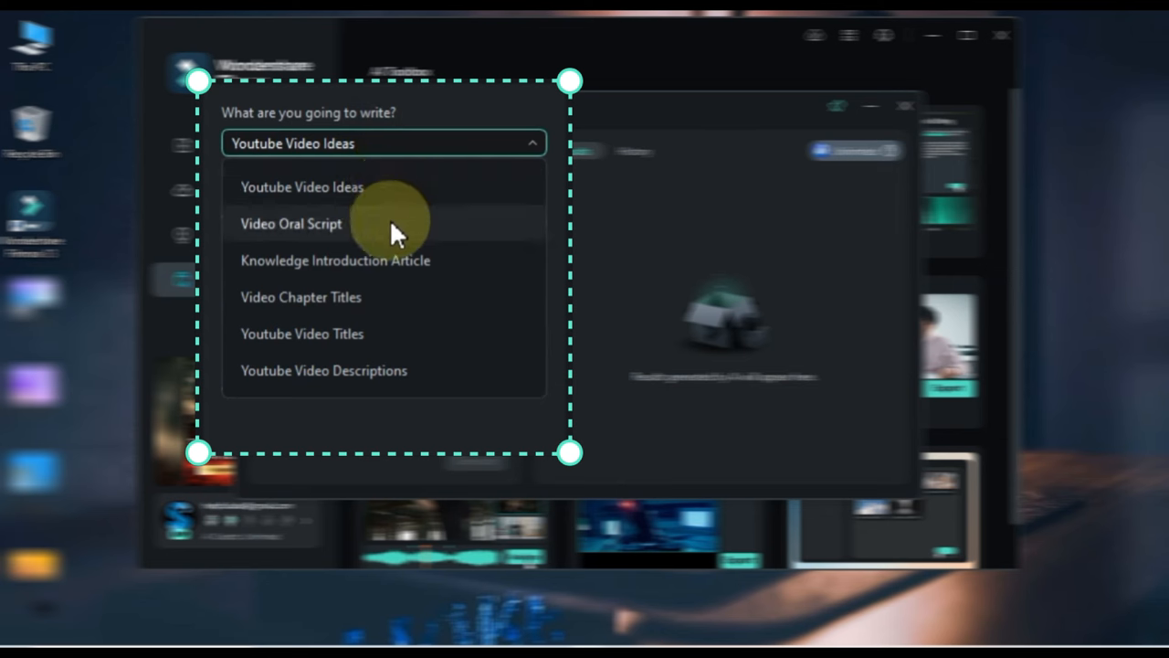
{"action": "mouse_move", "coordinate": [394, 268]}
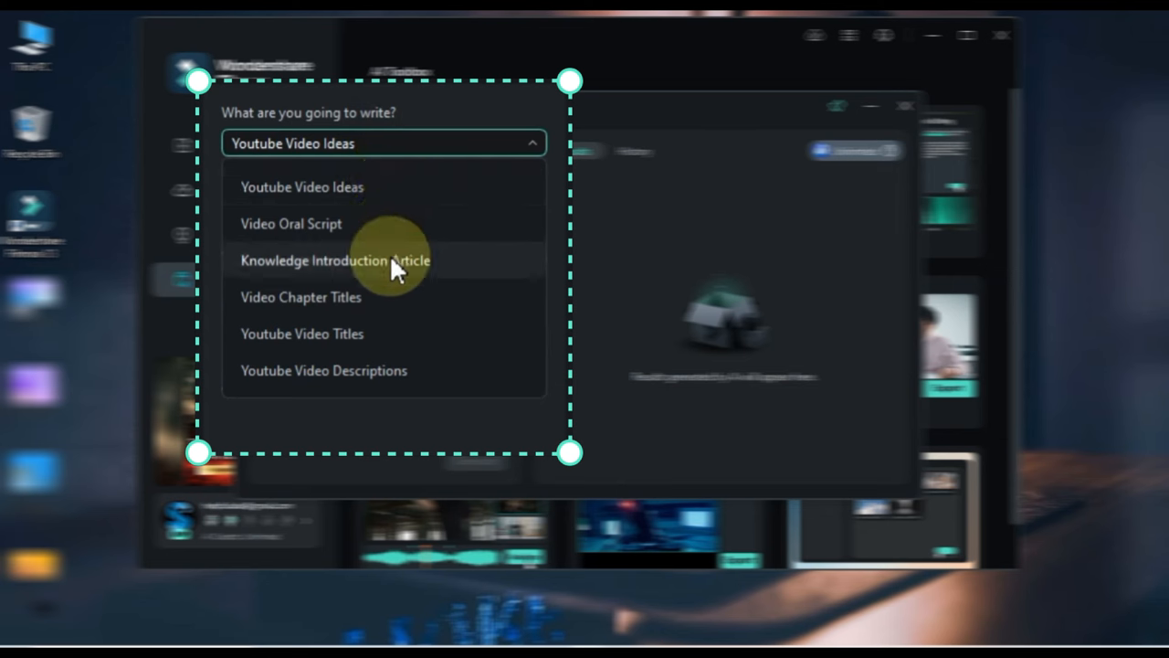
{"action": "mouse_move", "coordinate": [395, 296]}
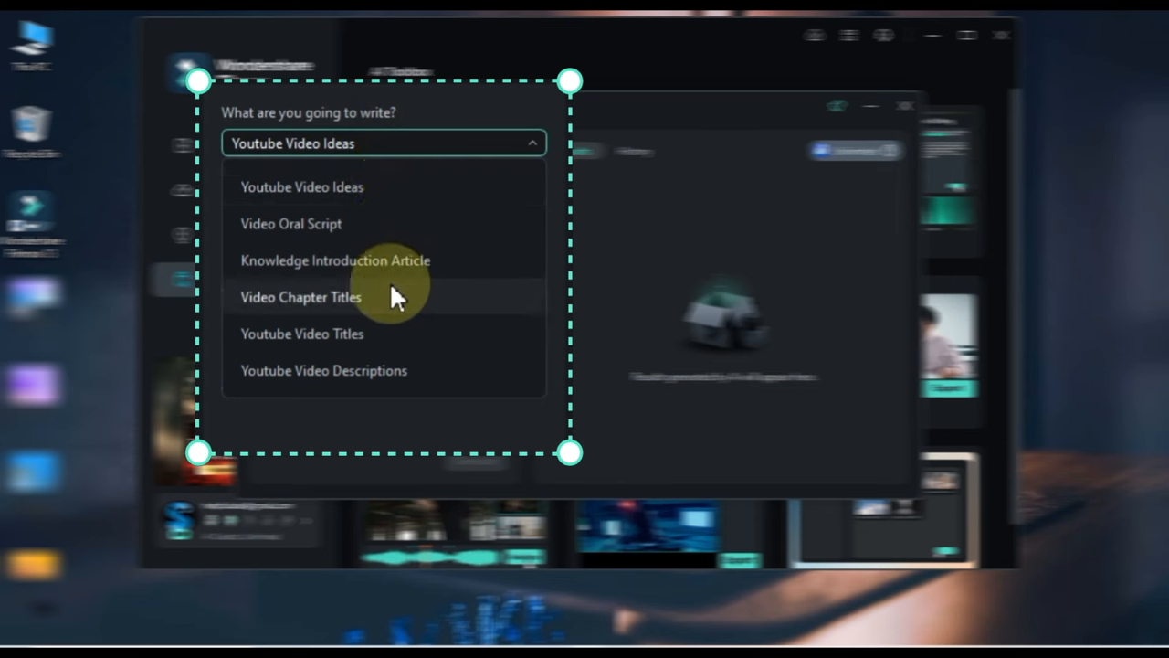
{"action": "mouse_move", "coordinate": [399, 387]}
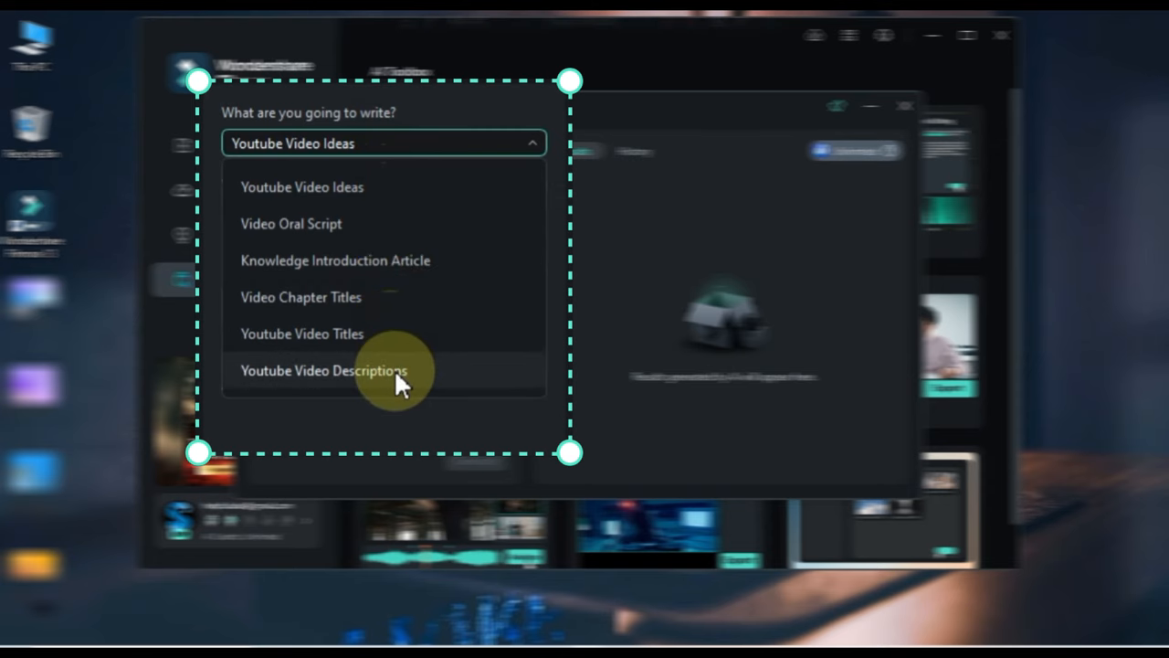
Generate 10 Youtube Video Titles results for the quick weeknight dinners tutorial
{"action": "left_click", "coordinate": [303, 333]}
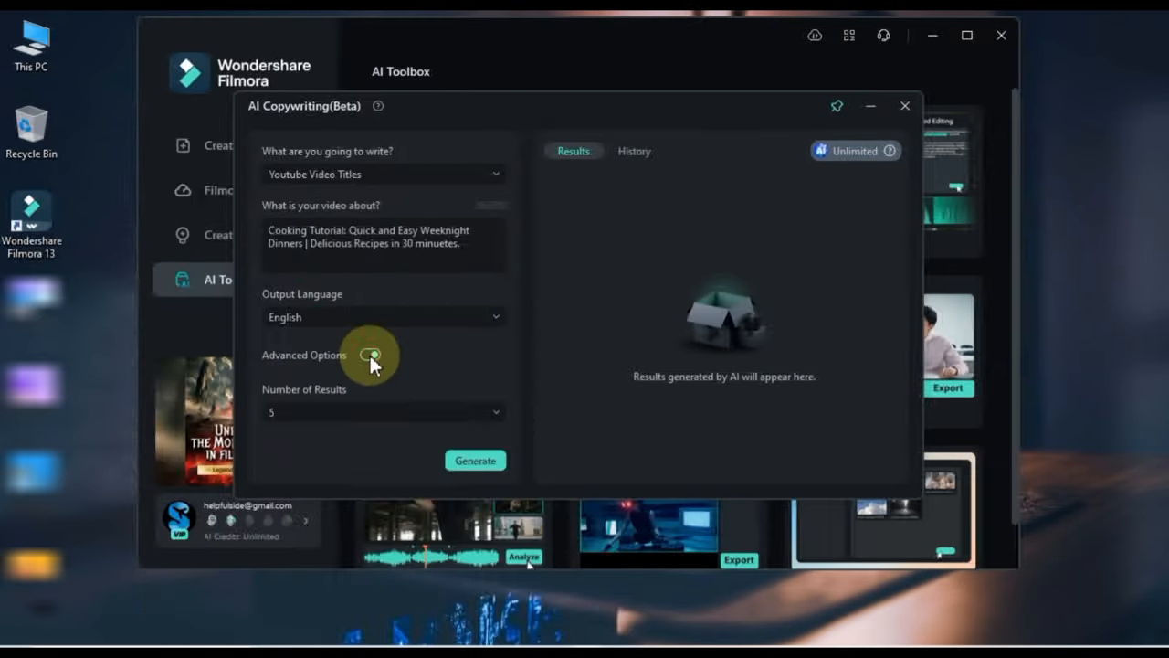
{"action": "left_click", "coordinate": [474, 460]}
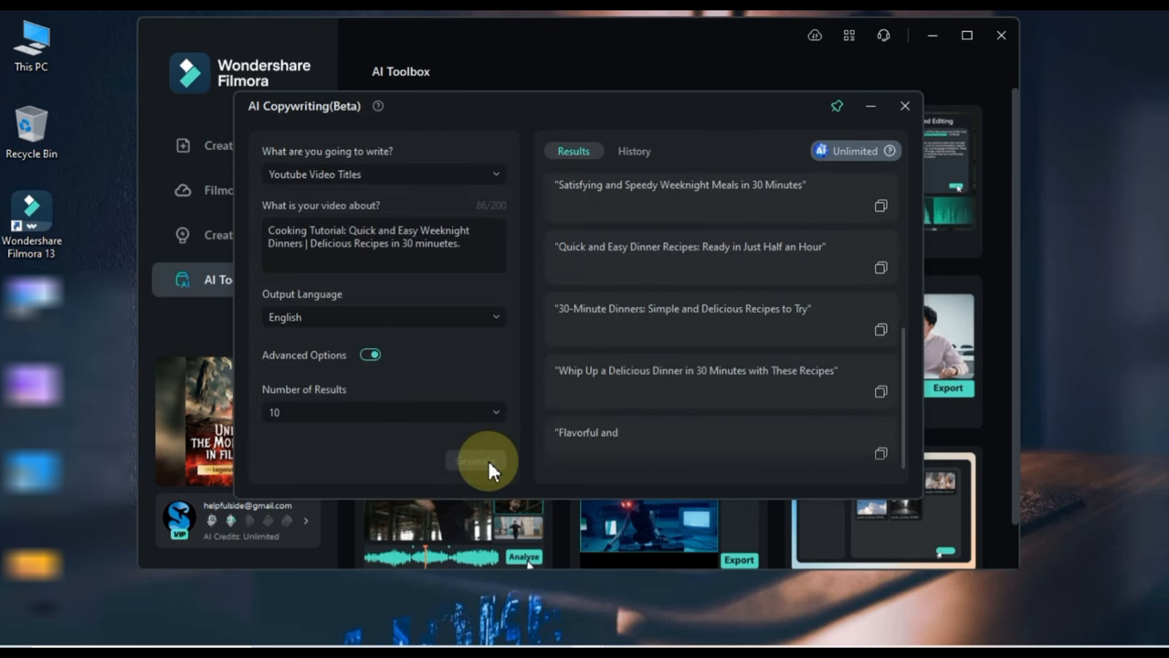
{"action": "left_click", "coordinate": [483, 461]}
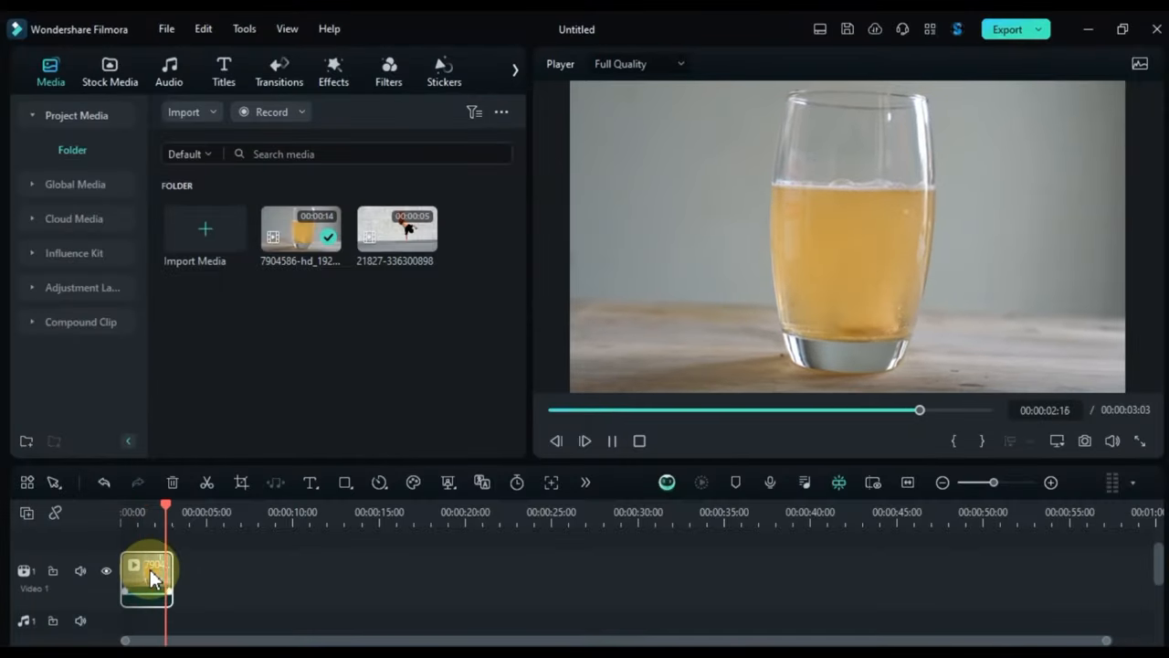
Brush over the juice glass with AI Object Remover and remove it from the clip
{"action": "left_click", "coordinate": [585, 483]}
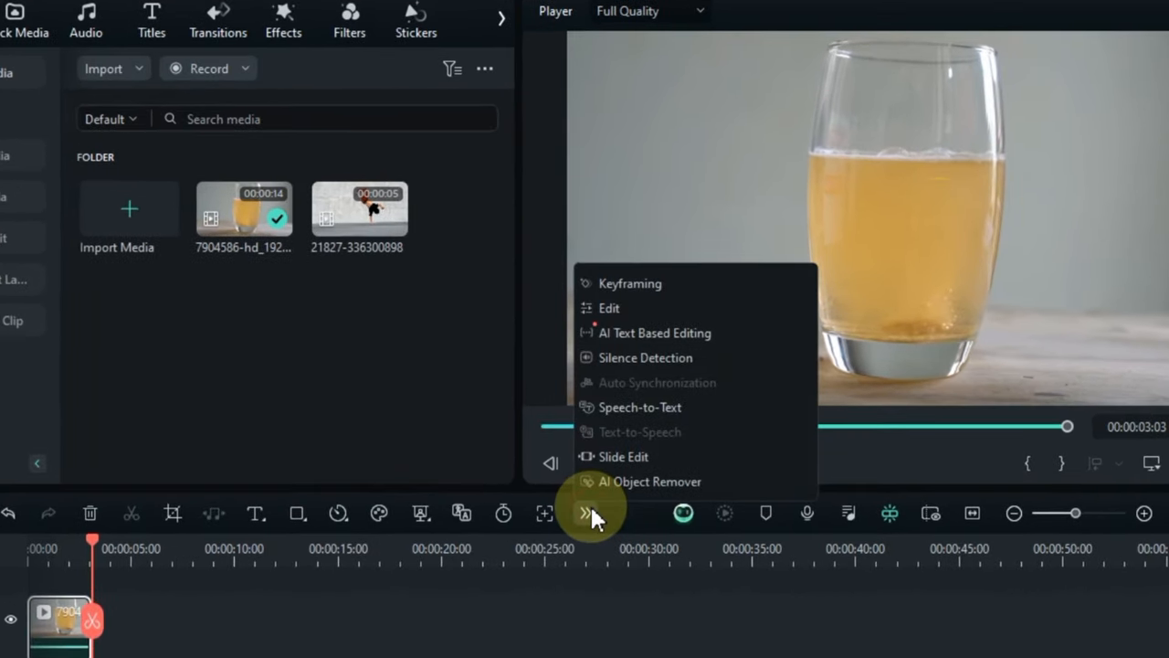
{"action": "left_click", "coordinate": [653, 481]}
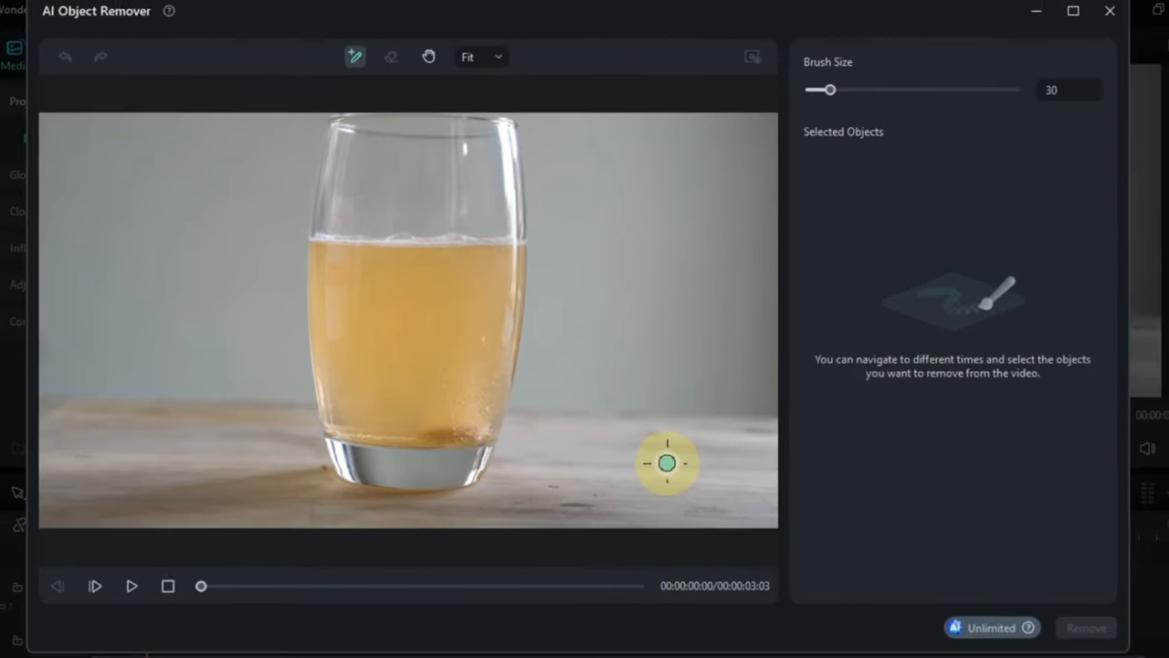
{"action": "left_click", "coordinate": [667, 465]}
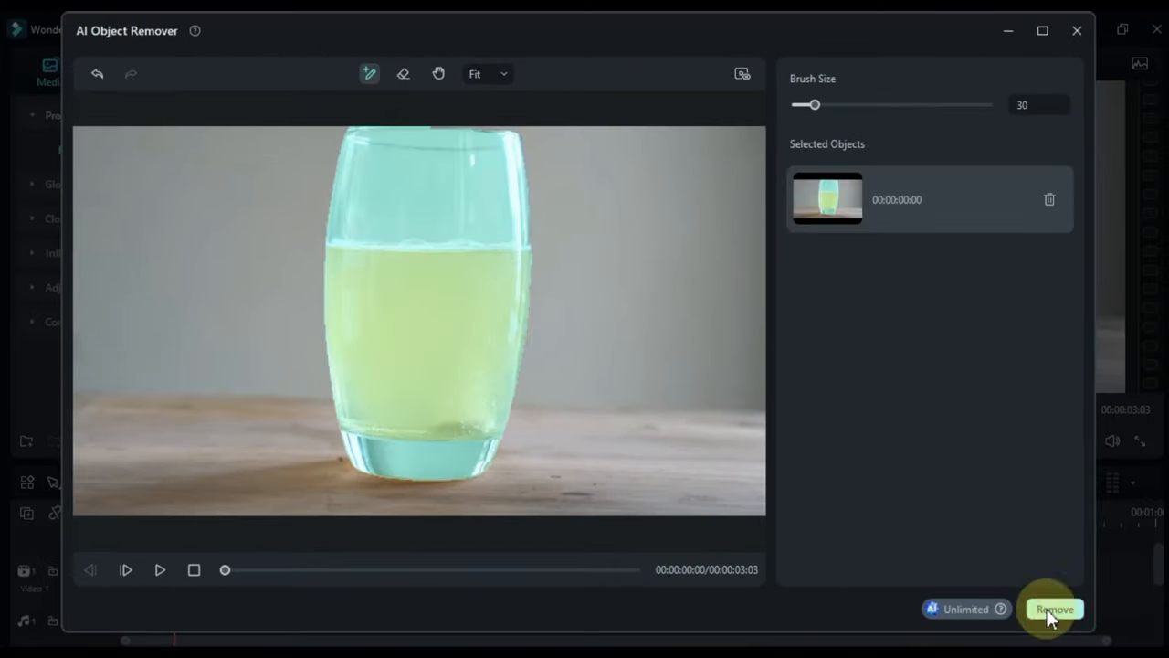
{"action": "left_click", "coordinate": [1051, 607]}
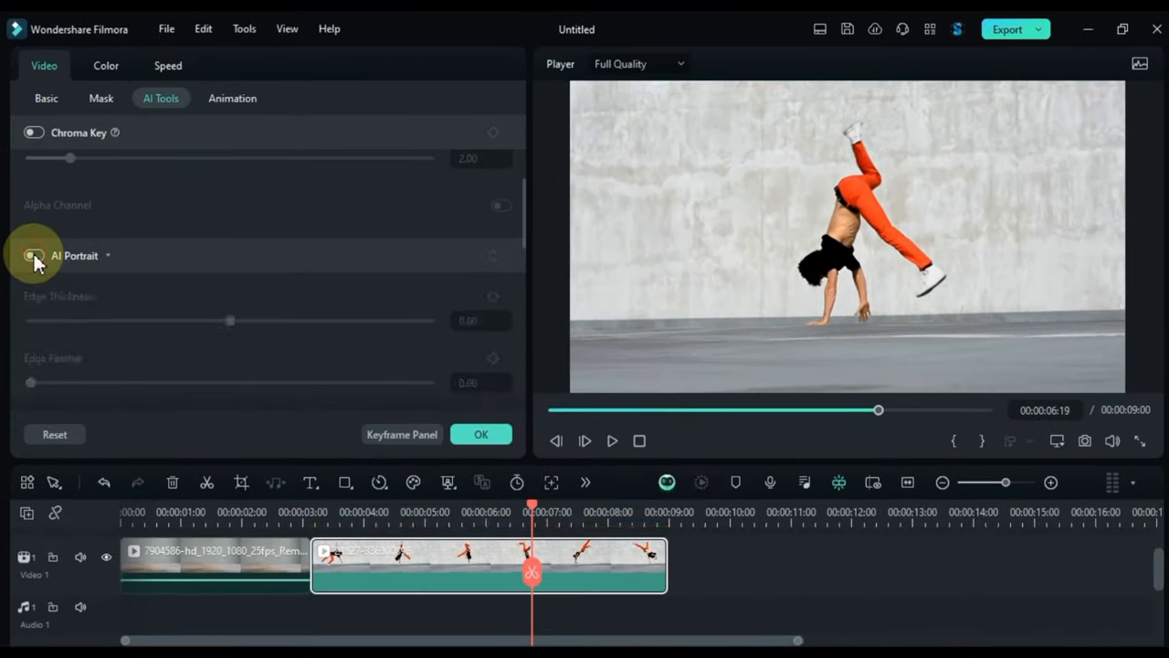
Enable AI Portrait on the dancer clip and place Back BG Media 02 beneath it
{"action": "left_click", "coordinate": [34, 255]}
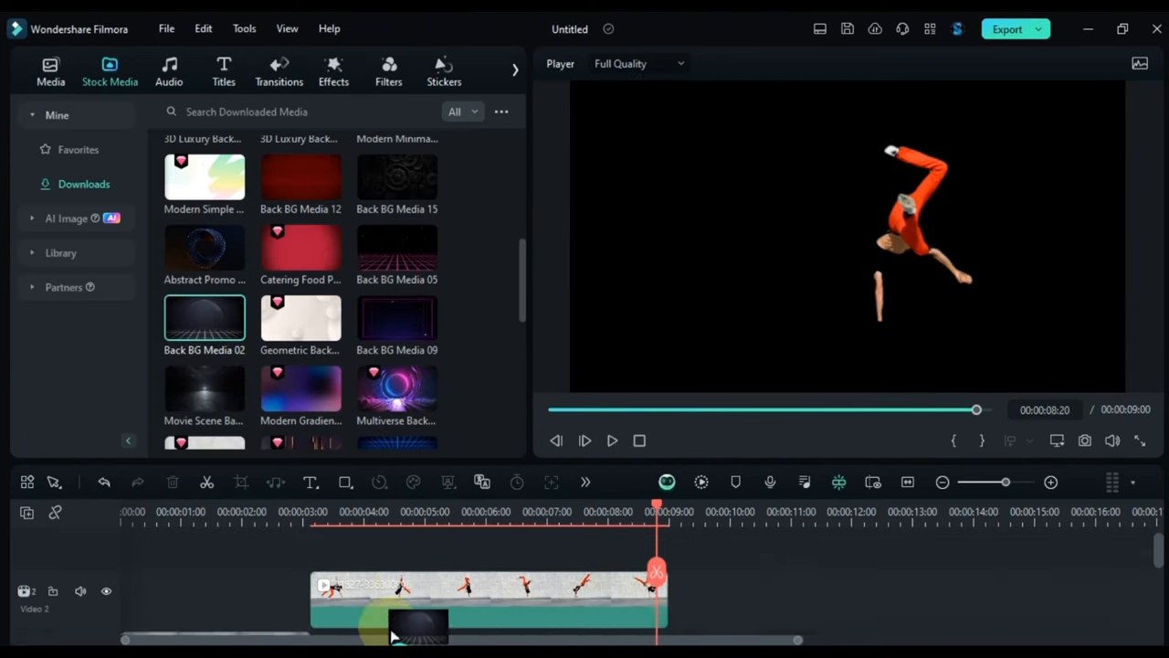
{"action": "left_click_drag", "start_coordinate": [204, 318], "coordinate": [521, 598]}
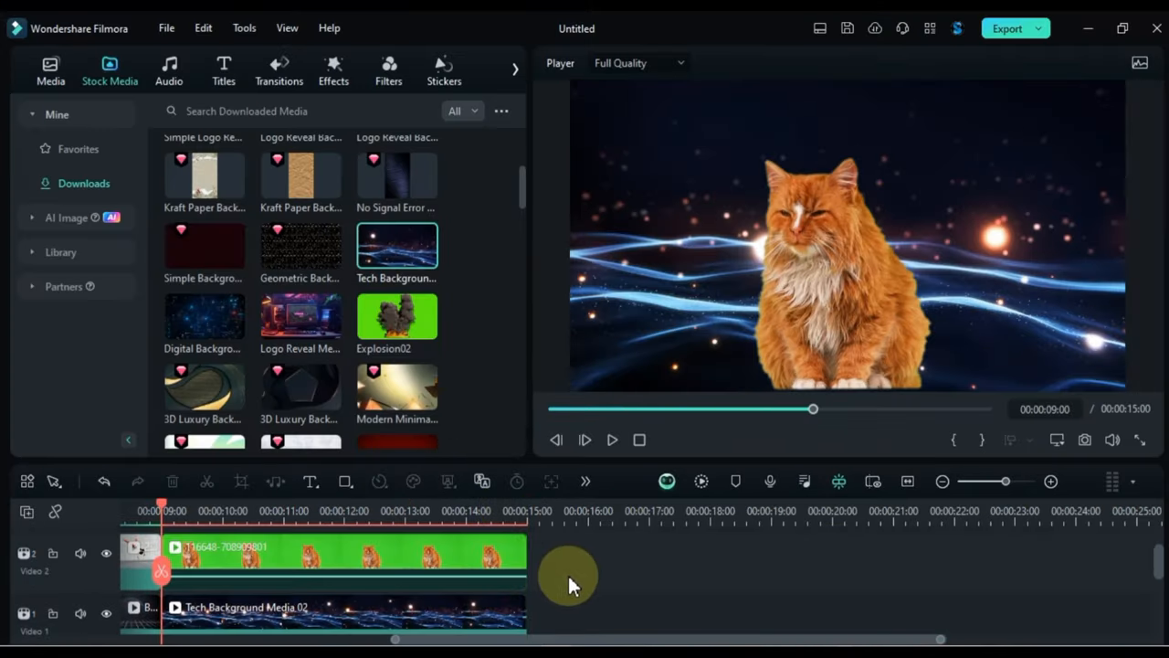
Play, then pause, the keyed cat over Tech Background Media 02
{"action": "left_click", "coordinate": [611, 439]}
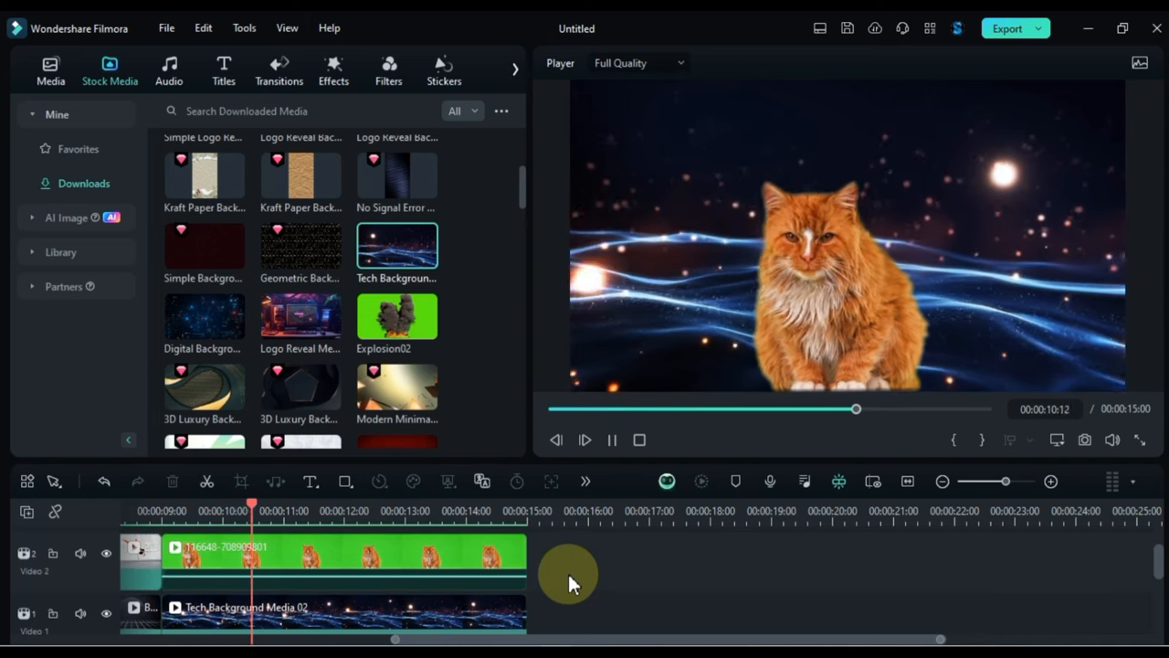
{"action": "left_click", "coordinate": [584, 440]}
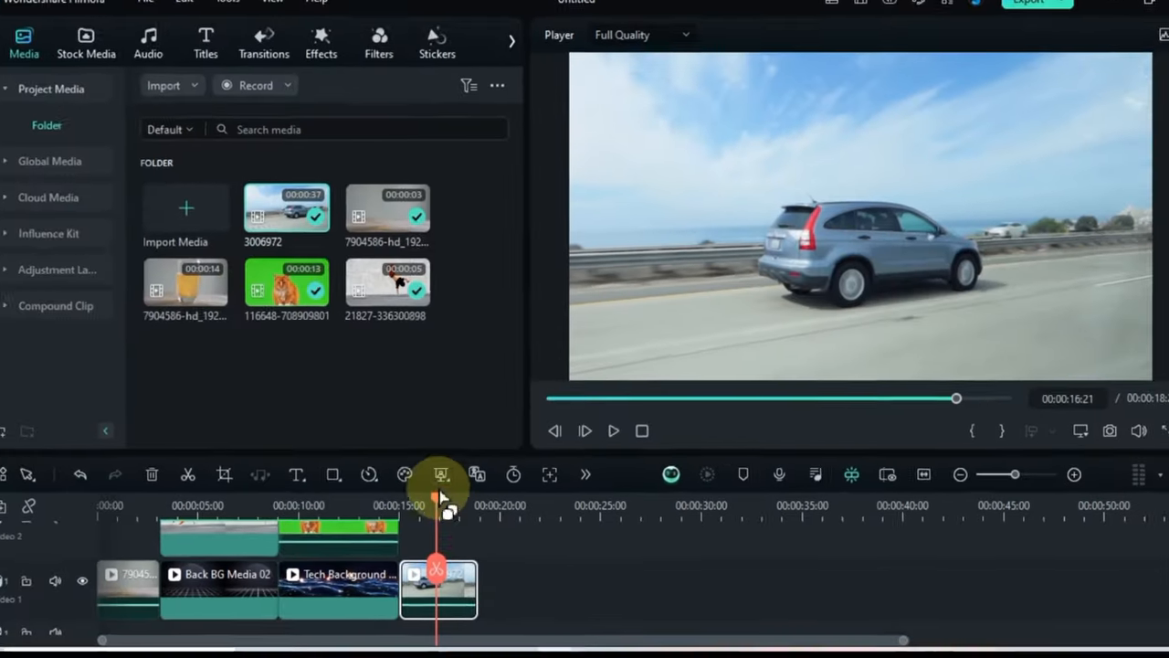
Open Smart Cutout for the highway clip and brush over the silver car
{"action": "left_click", "coordinate": [443, 474]}
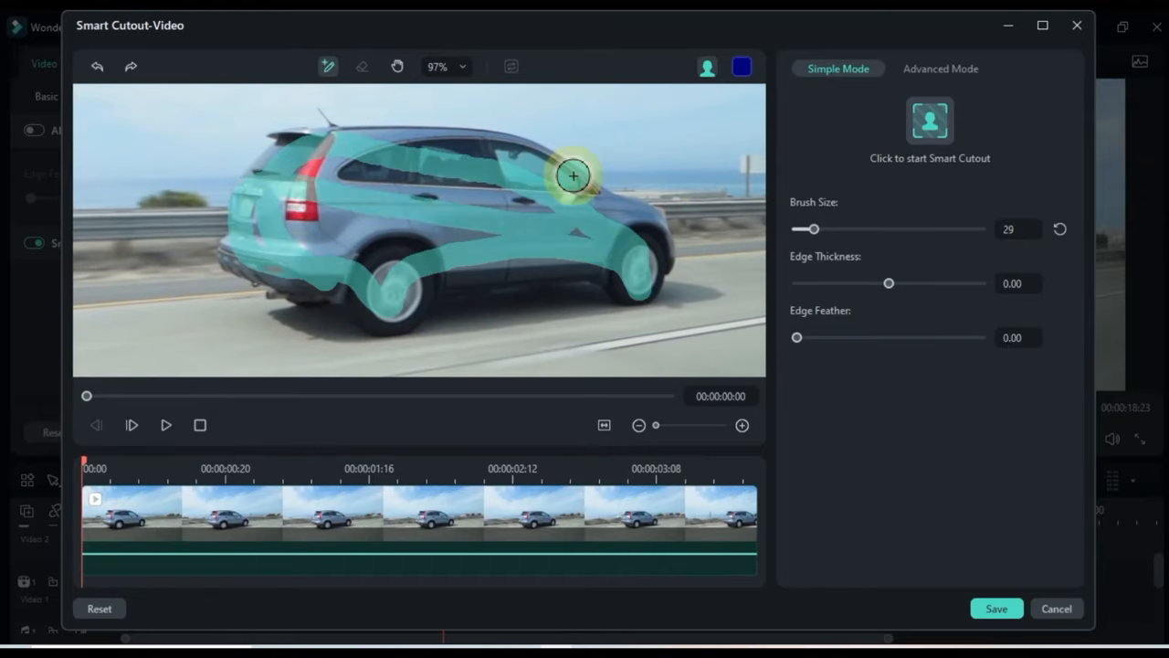
{"action": "left_click", "coordinate": [925, 121]}
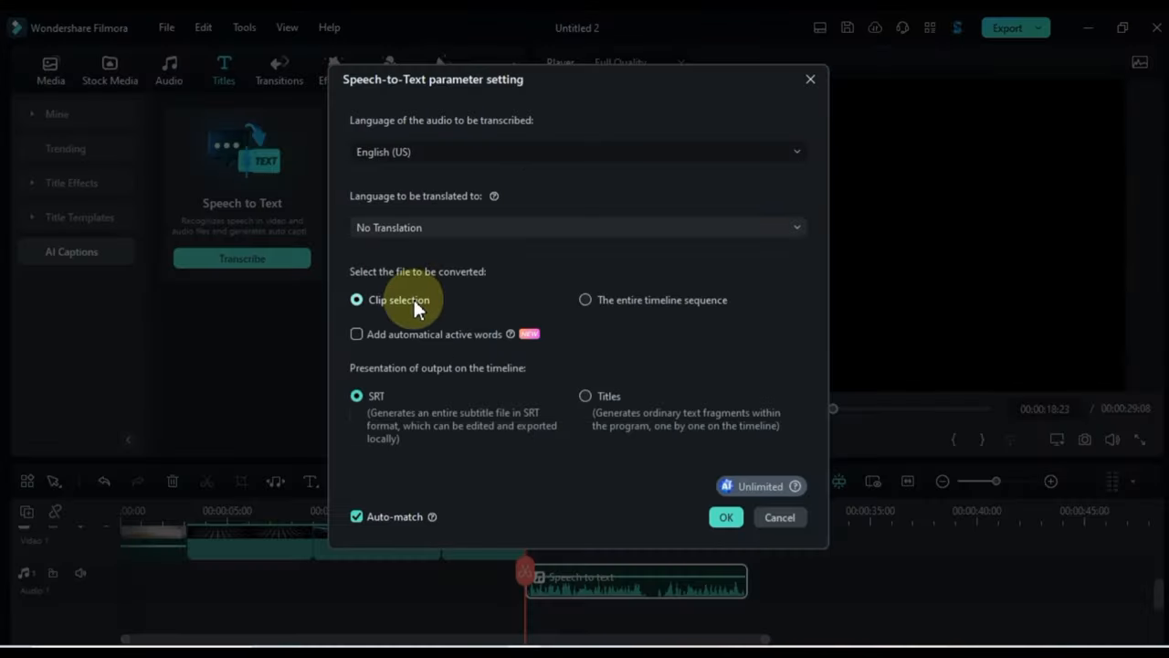
Transcribe the selected audio clip to SRT captions and play them back
{"action": "left_click", "coordinate": [726, 516]}
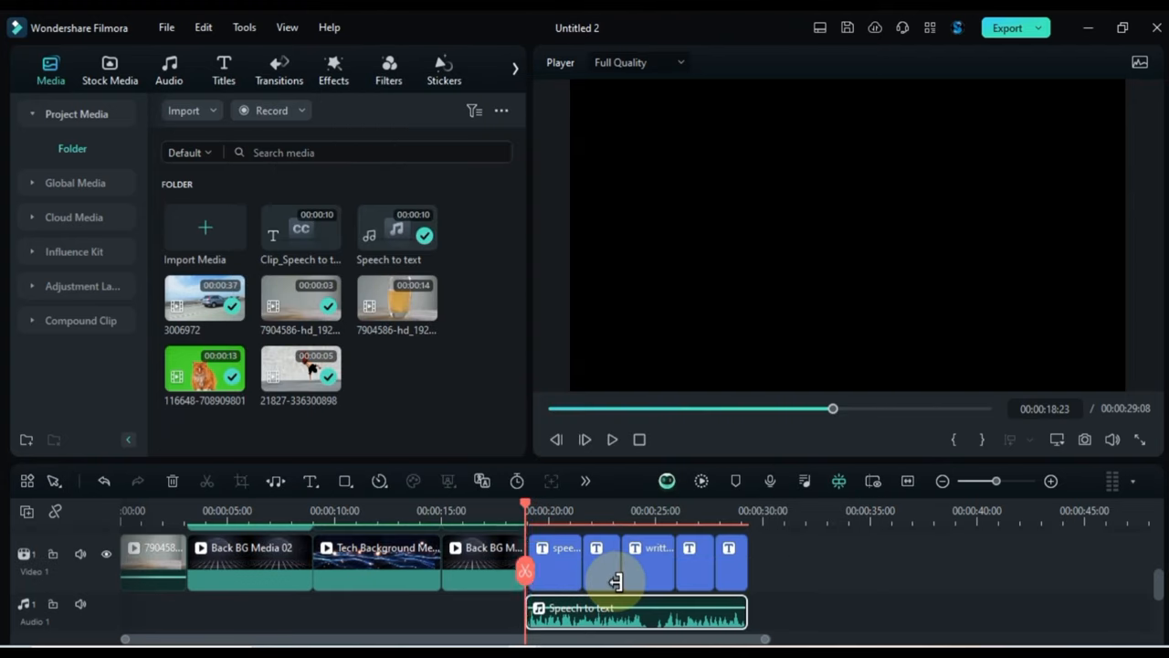
{"action": "left_click", "coordinate": [612, 439]}
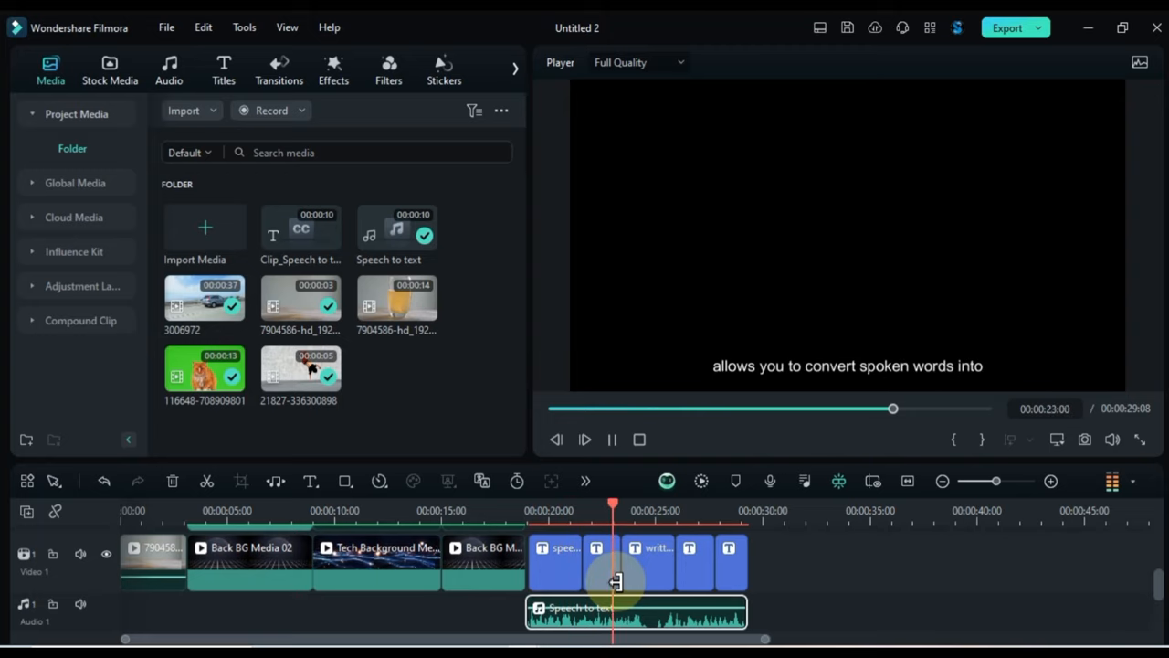
{"action": "left_click", "coordinate": [223, 68]}
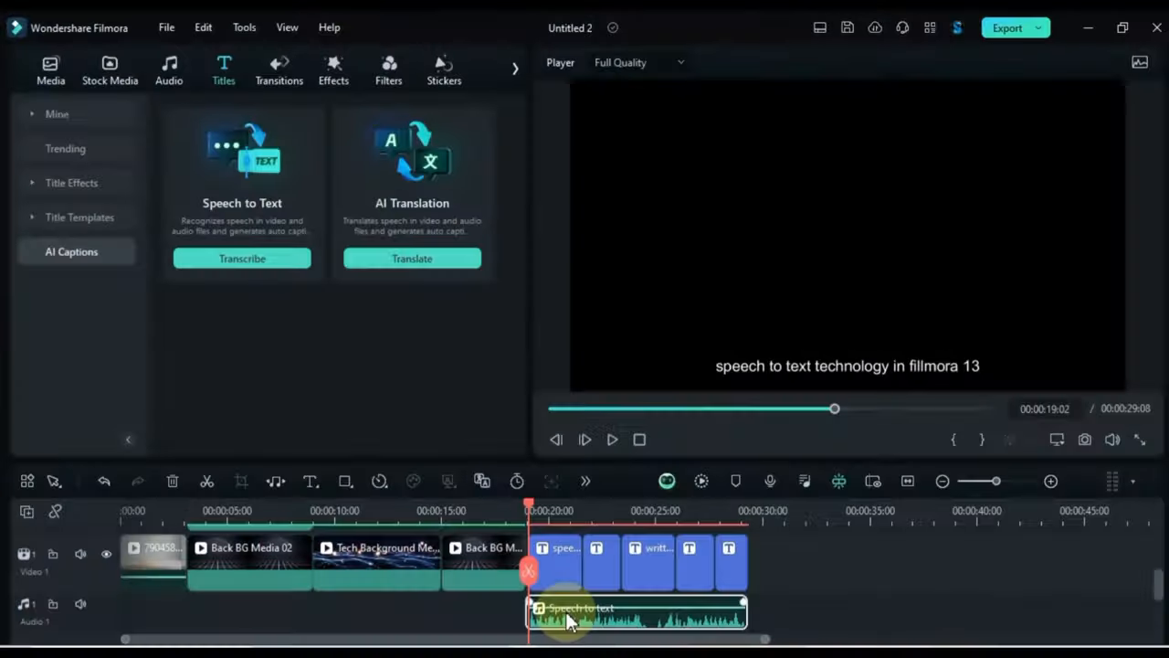
Translate the audio's voice and captions from English (US) to Spanish (Spain)
{"action": "left_click", "coordinate": [411, 257]}
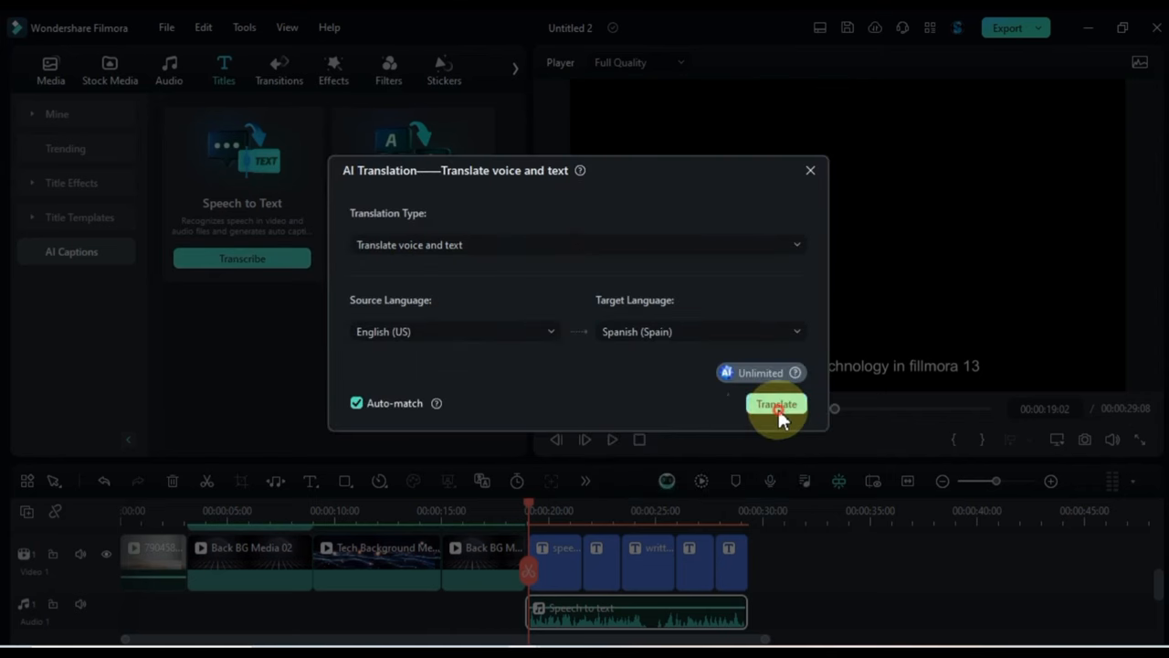
{"action": "left_click", "coordinate": [776, 404]}
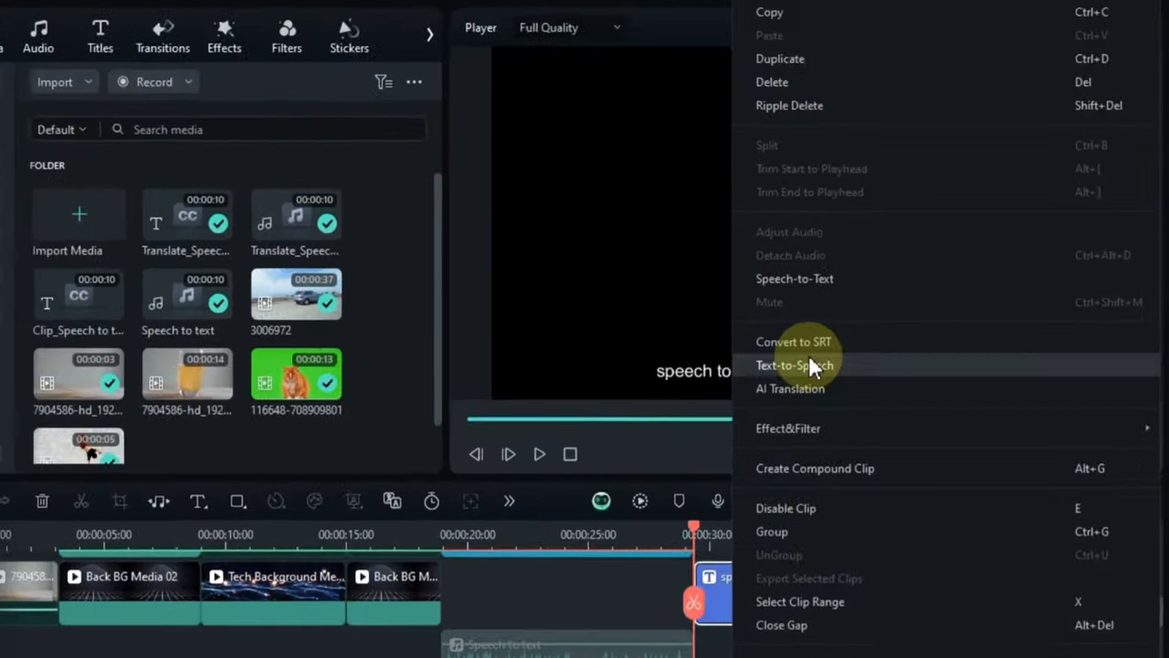
Run Text-to-Speech on the title clips using a voice from the Narration category
{"action": "left_click", "coordinate": [792, 365]}
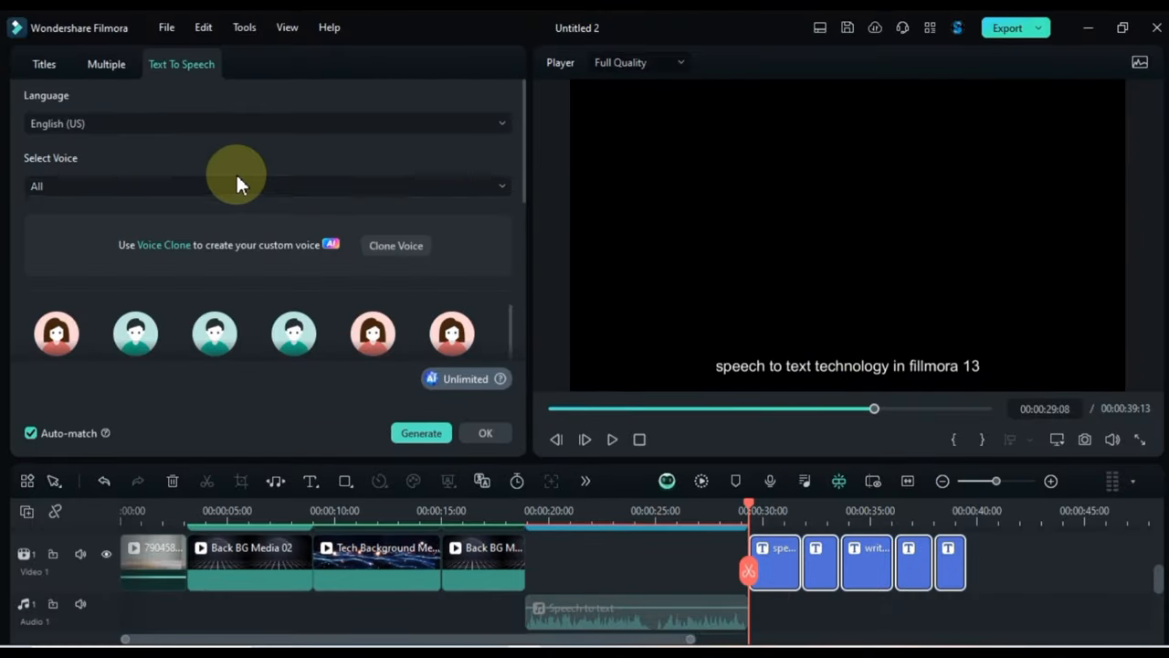
{"action": "left_click", "coordinate": [265, 186]}
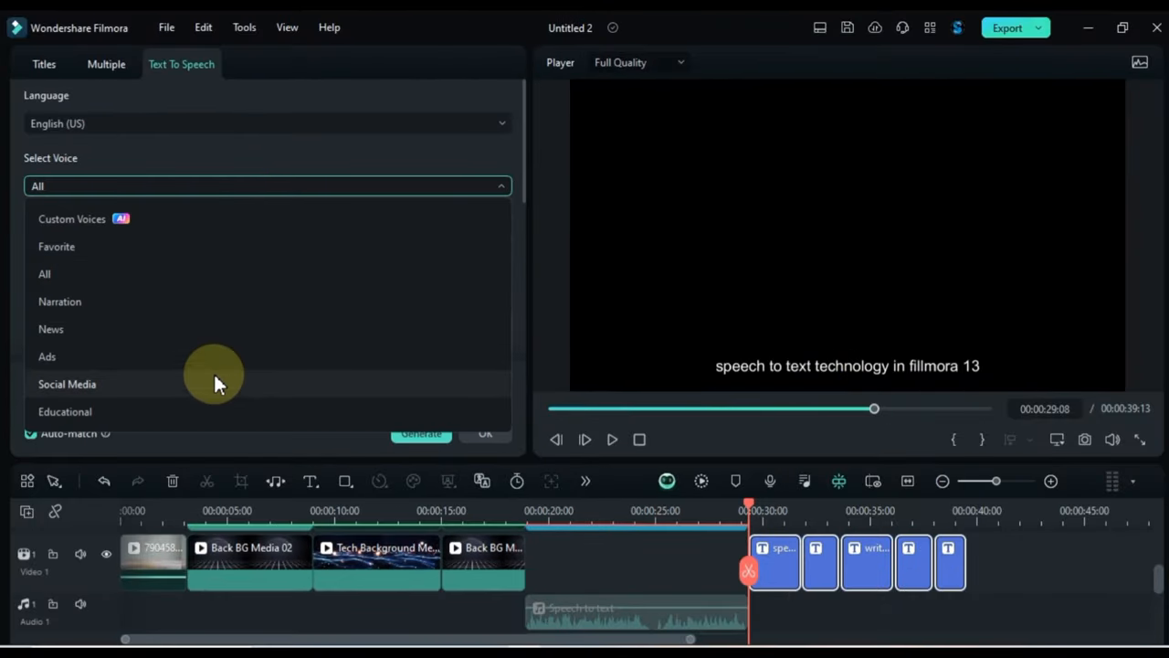
{"action": "left_click", "coordinate": [59, 301]}
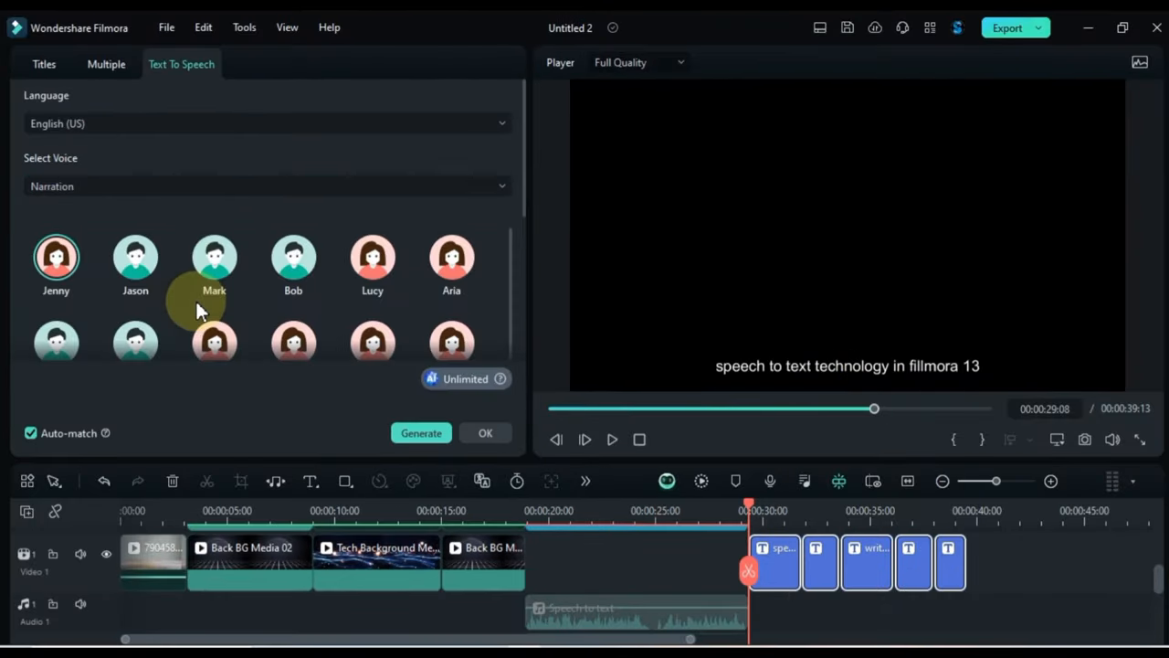
{"action": "left_click", "coordinate": [135, 263]}
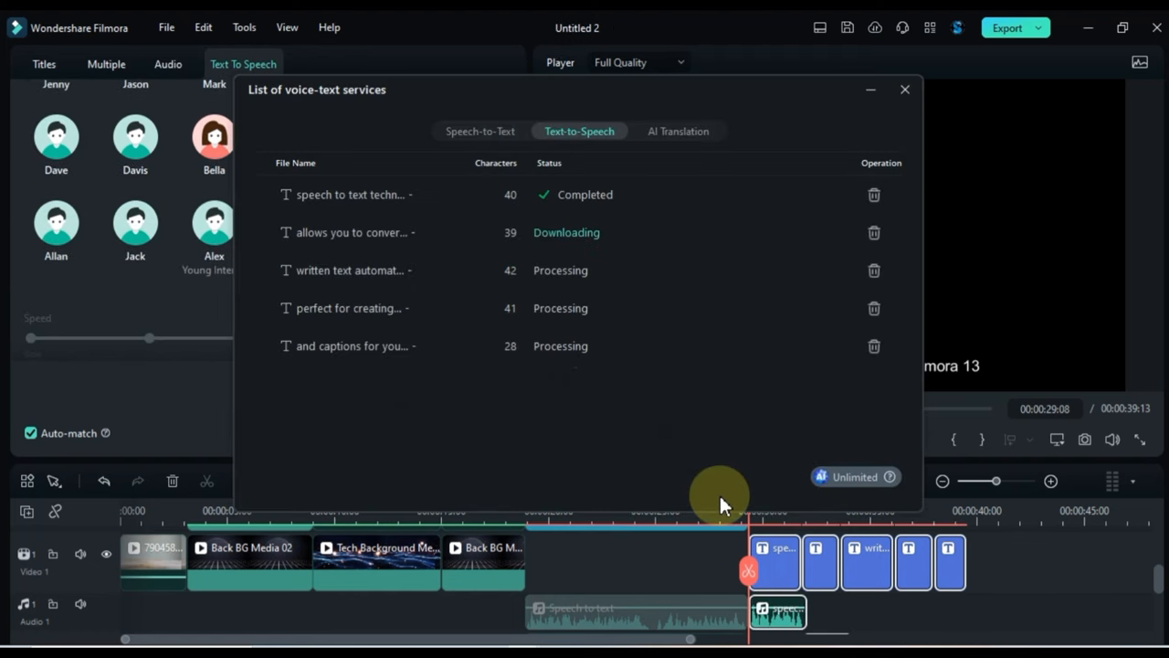
{"action": "left_click", "coordinate": [905, 90]}
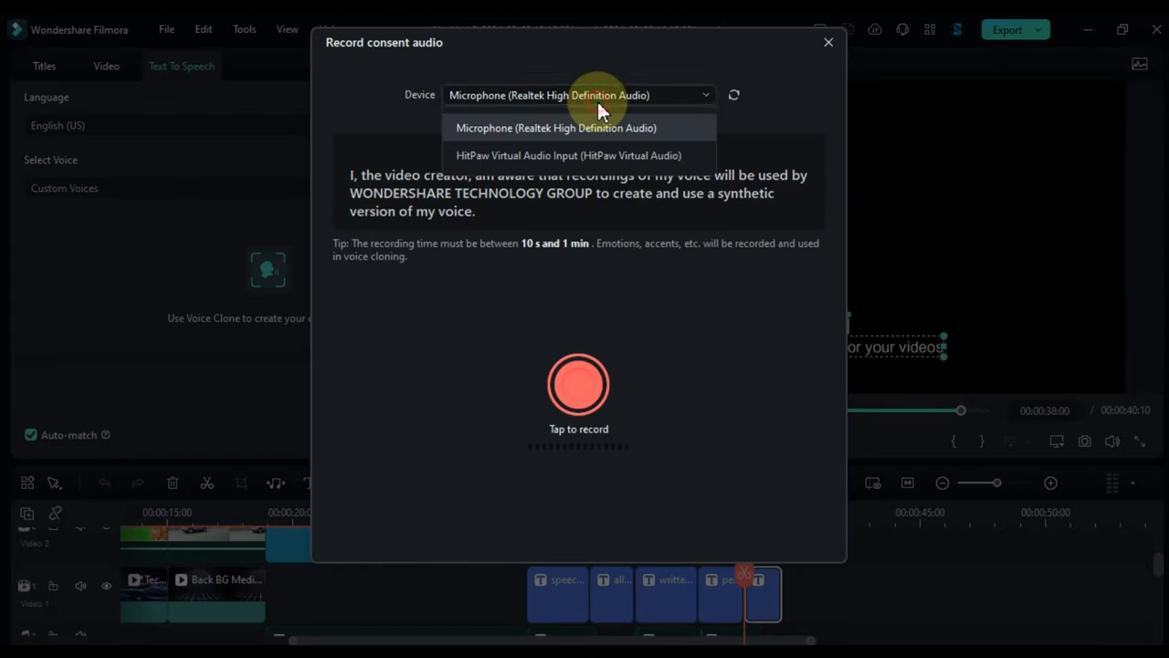
Choose Microphone (Realtek High Definition Audio) as the consent recording device
{"action": "left_click", "coordinate": [558, 127]}
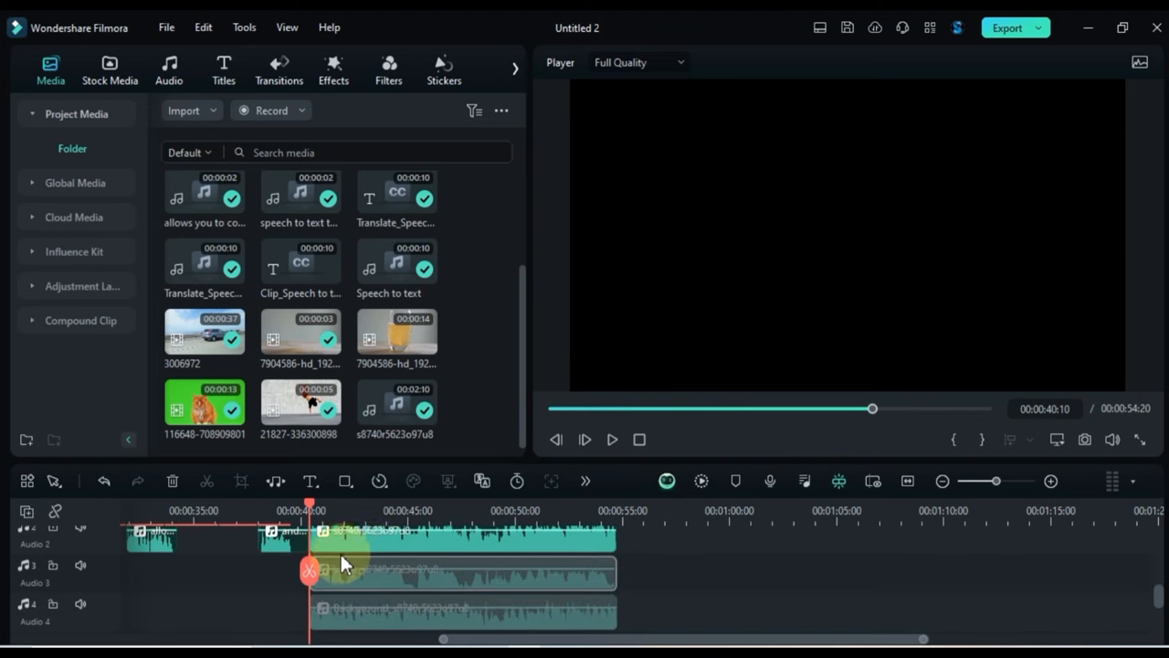
Select the separated audio clip and stretch the background music past the voice clip
{"action": "left_click", "coordinate": [612, 440]}
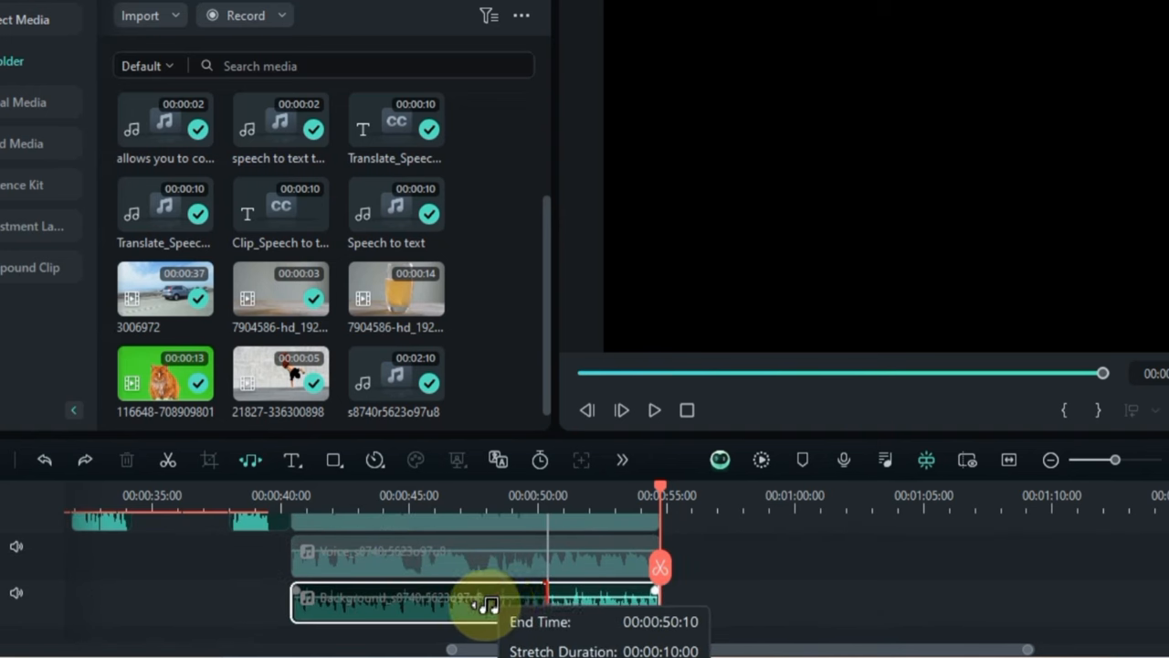
{"action": "left_click_drag", "start_coordinate": [493, 603], "coordinate": [826, 603]}
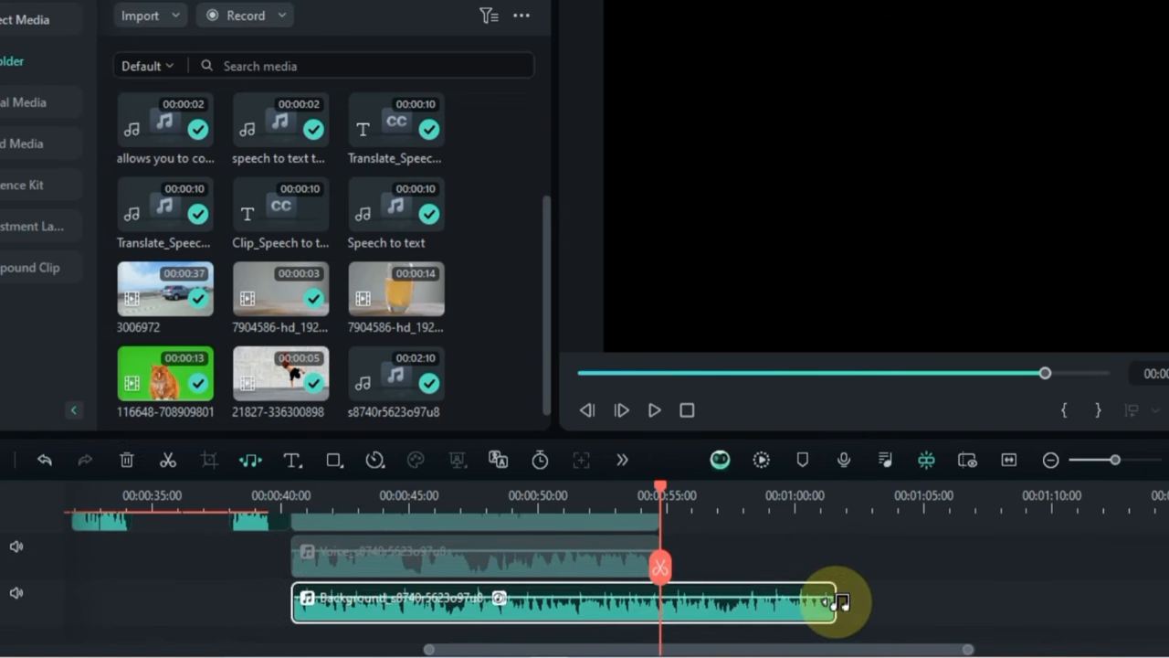
{"action": "left_click_drag", "start_coordinate": [827, 601], "coordinate": [543, 601]}
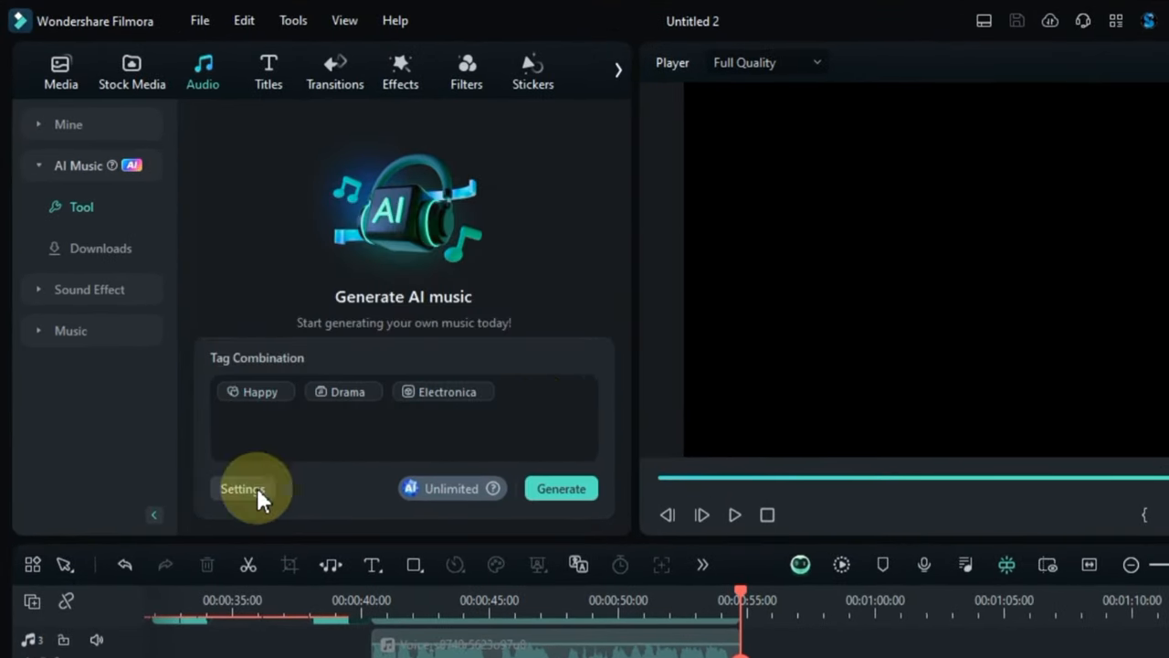
Generate Happy, Drama and Electronica AI music at Normal tempo and preview the first track
{"action": "left_click", "coordinate": [242, 489]}
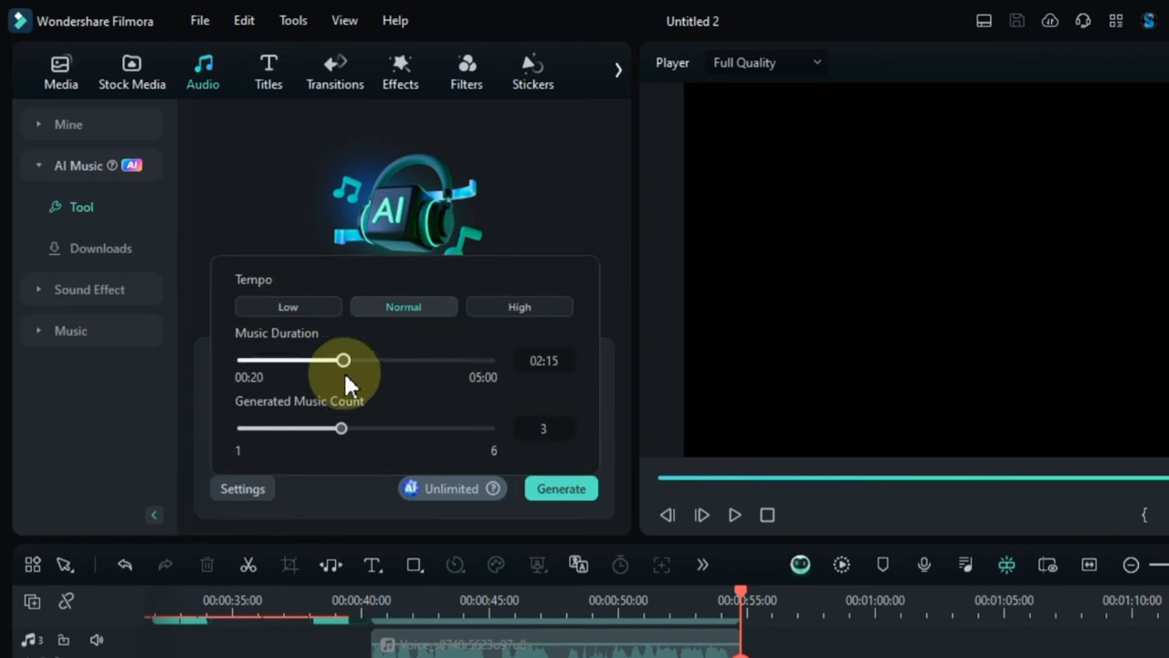
{"action": "left_click", "coordinate": [561, 488]}
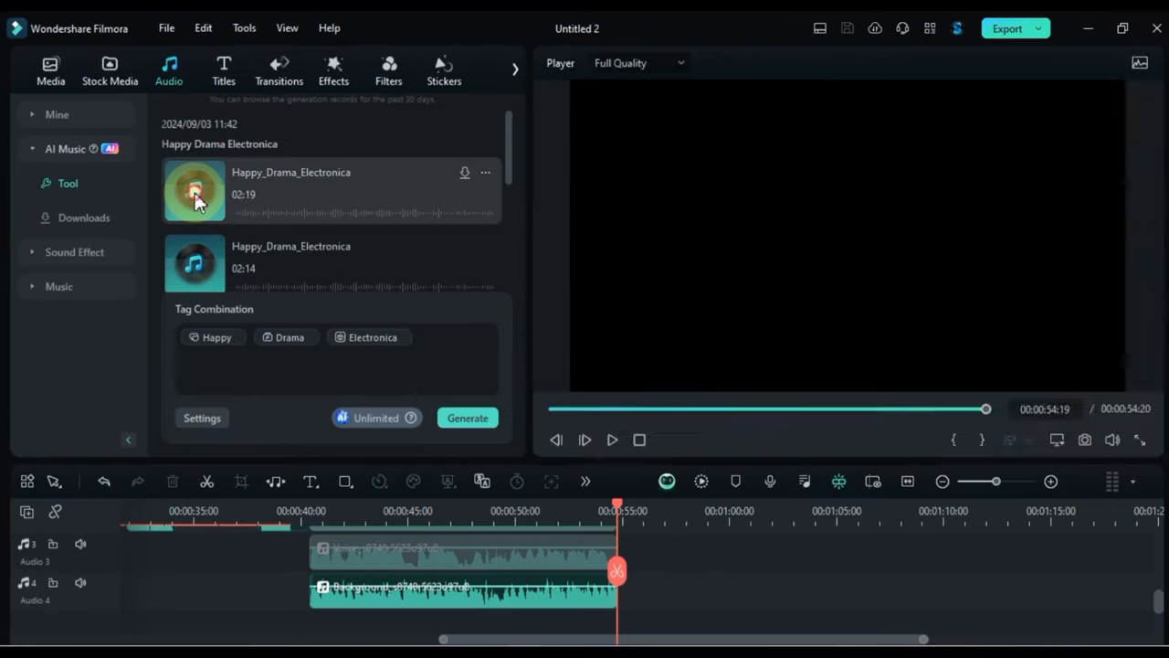
{"action": "left_click", "coordinate": [193, 190]}
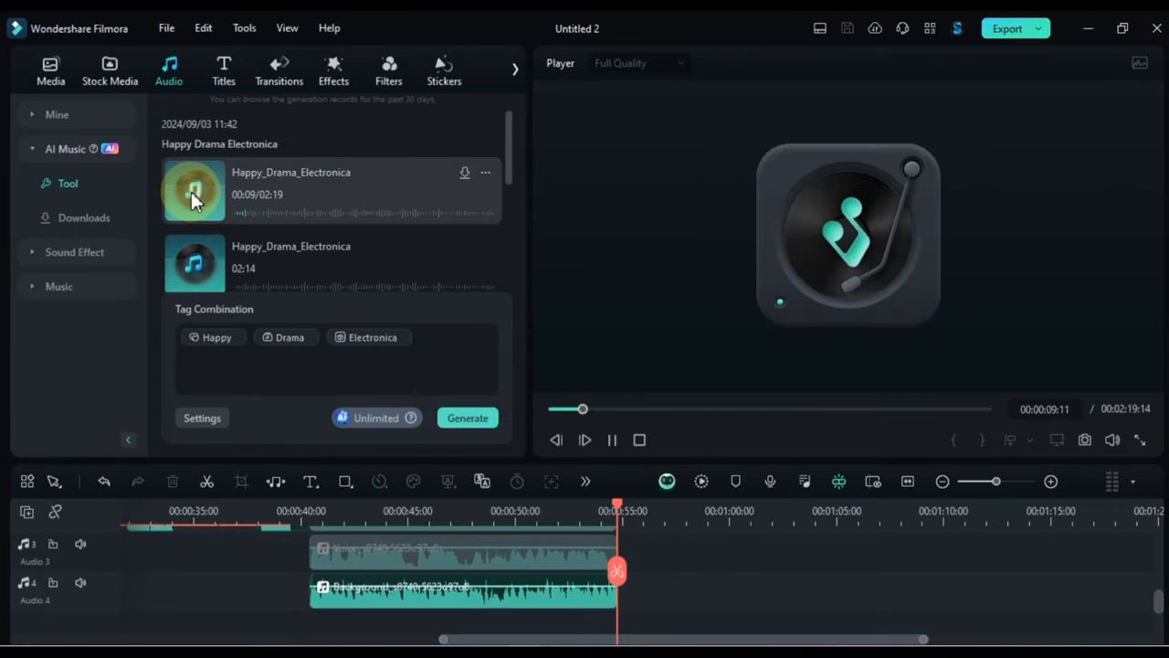
{"action": "left_click", "coordinate": [497, 68]}
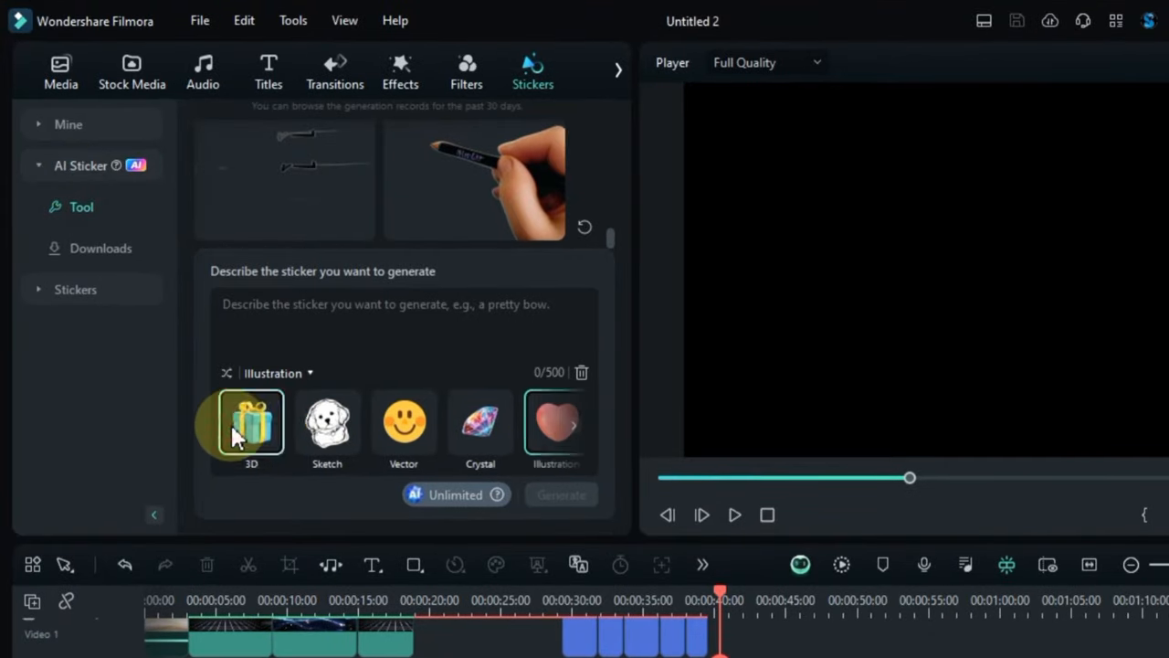
Pick the 3D style thumbnail for the AI sticker
{"action": "left_click", "coordinate": [250, 423]}
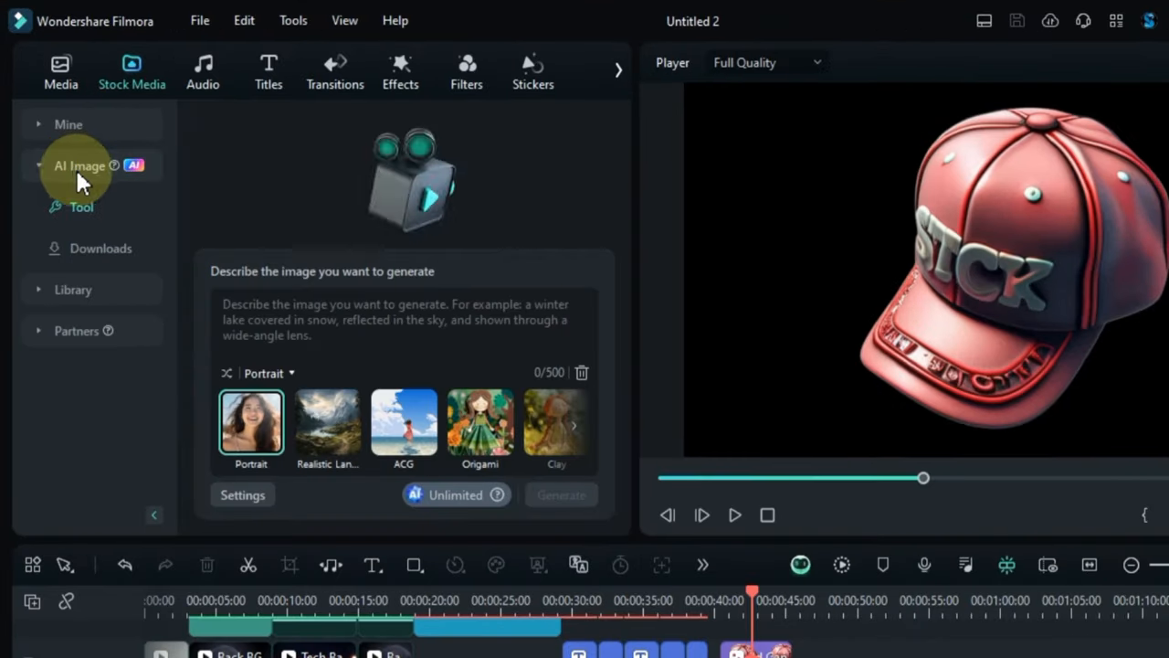
Generate AI images and preview one of the sunset lake results
{"action": "left_click", "coordinate": [573, 435]}
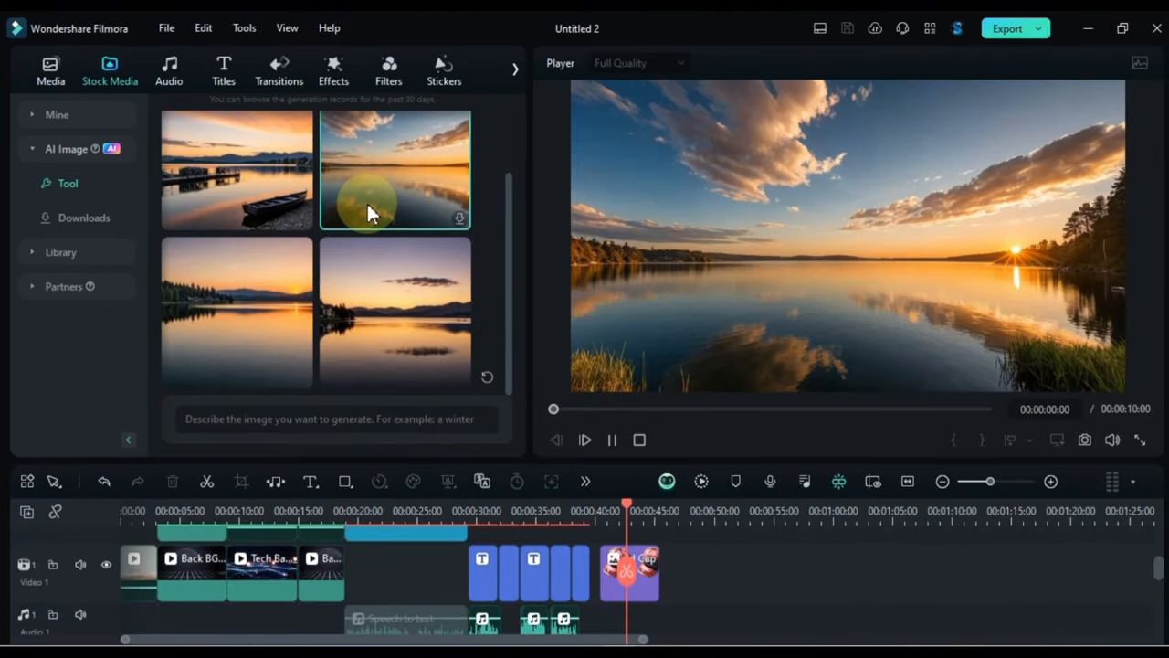
{"action": "left_click", "coordinate": [394, 310]}
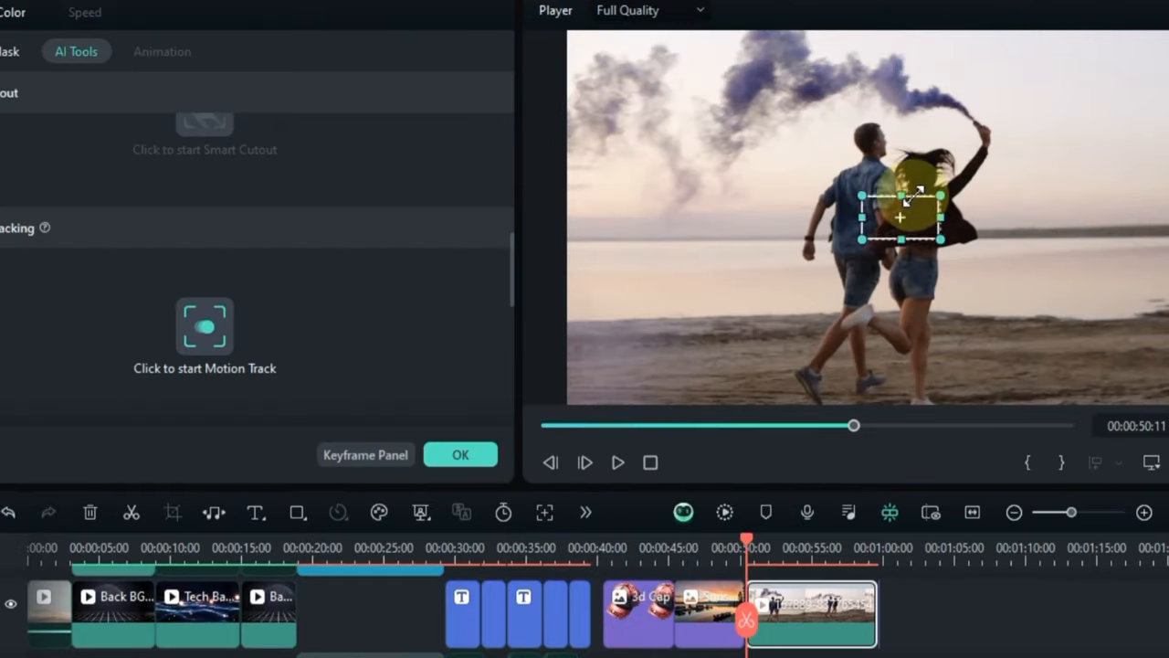
Track the raised hand in the beach clip and scale the arrow sticker to 21%
{"action": "left_click", "coordinate": [205, 327]}
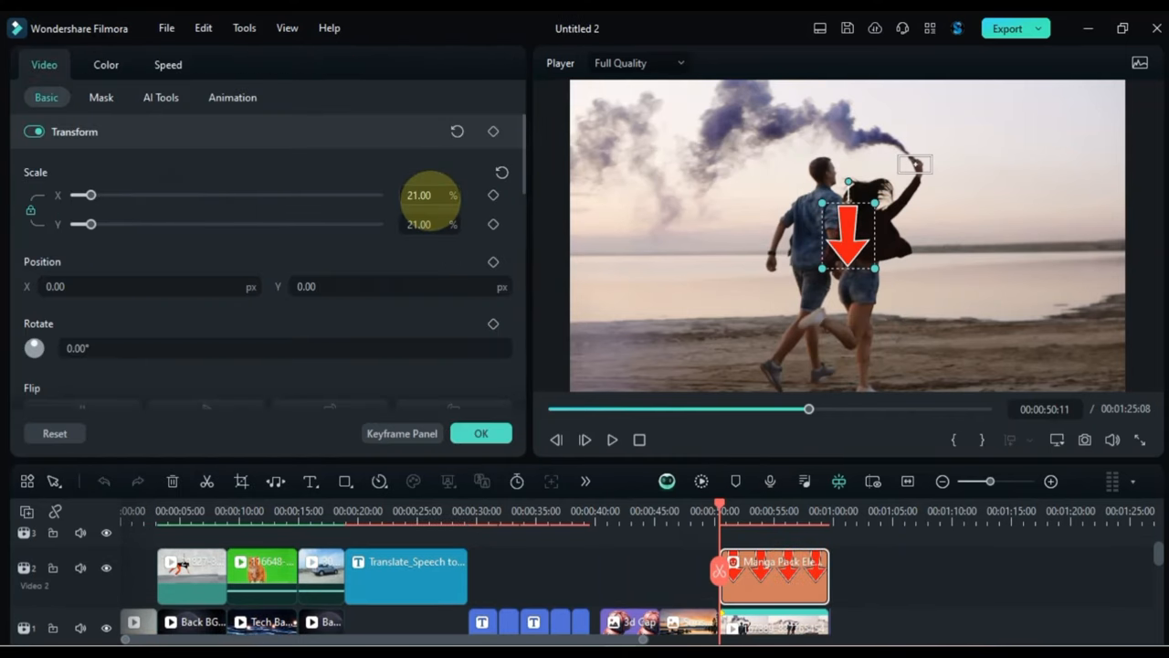
{"action": "left_click", "coordinate": [161, 98]}
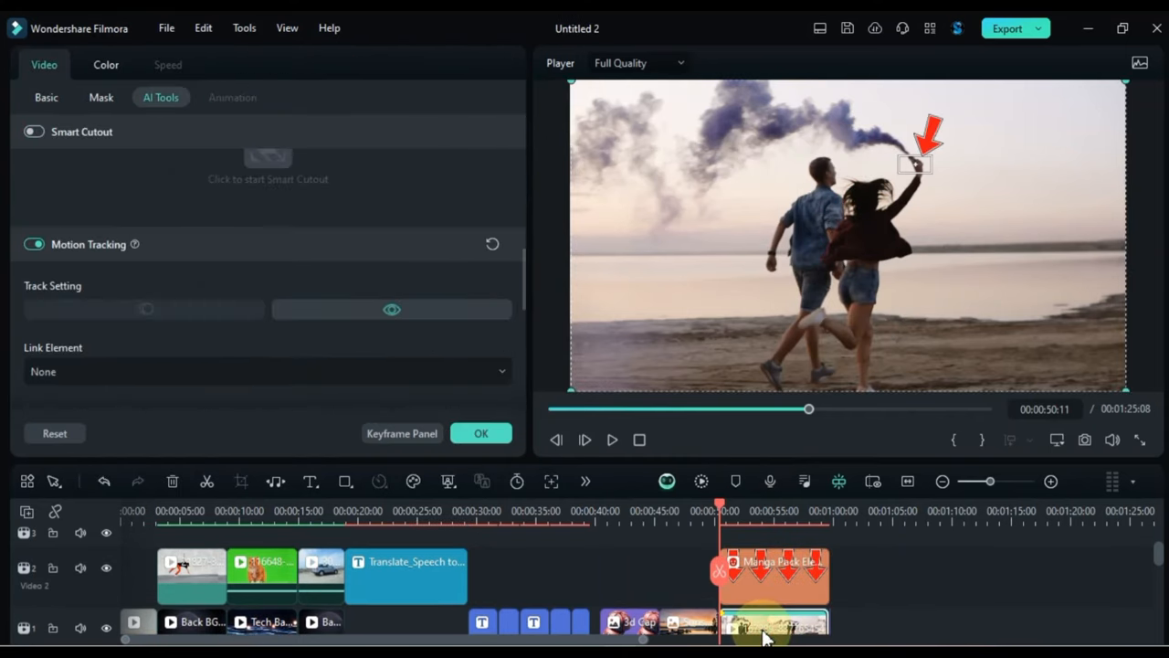
{"action": "left_click", "coordinate": [45, 96]}
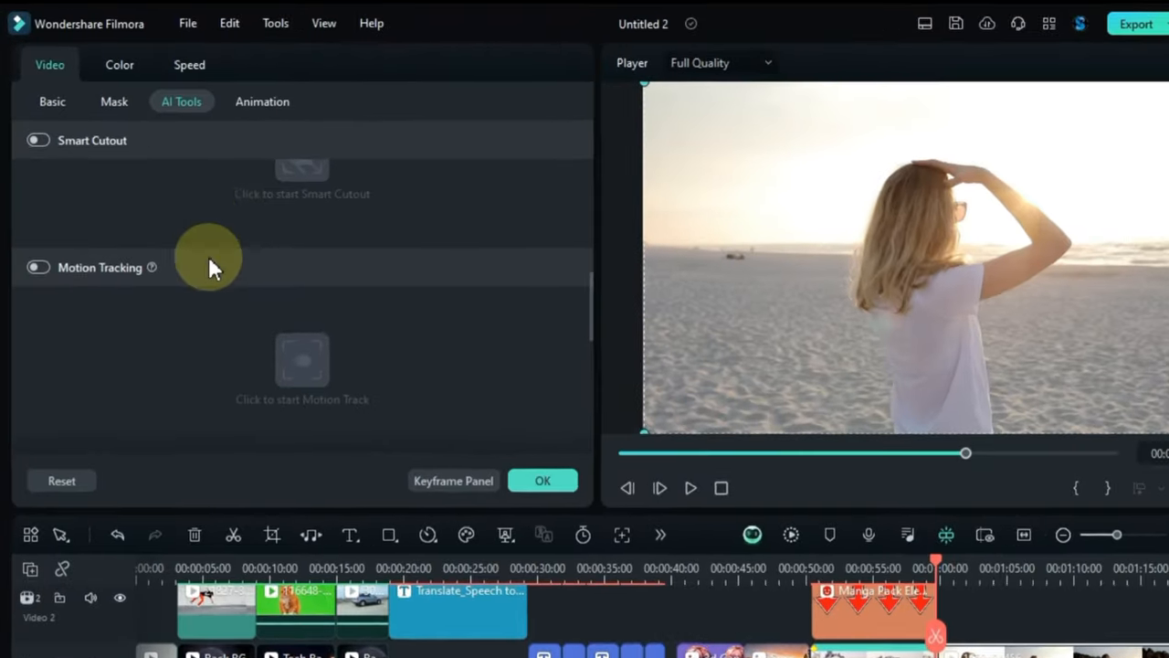
Enable Stabilization on the beach clip with Smooth Level set to Normal
{"action": "left_click", "coordinate": [40, 252]}
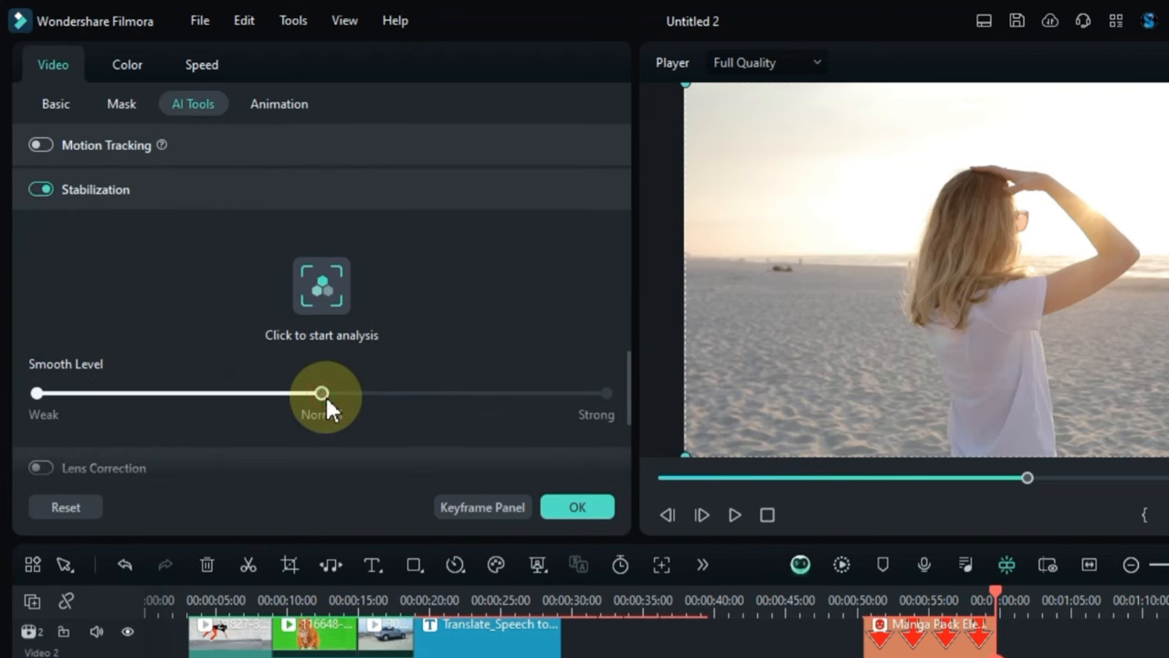
{"action": "left_click", "coordinate": [321, 286]}
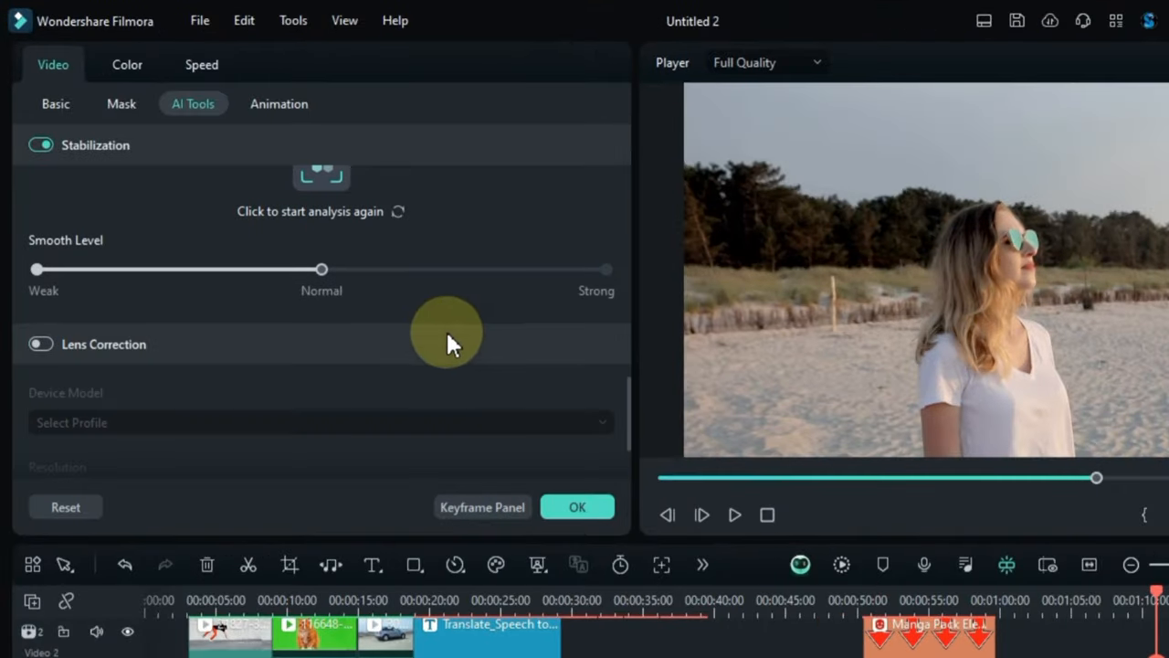
Switch Lens Correction on for the beach clip and scroll to its device options
{"action": "left_click", "coordinate": [320, 422]}
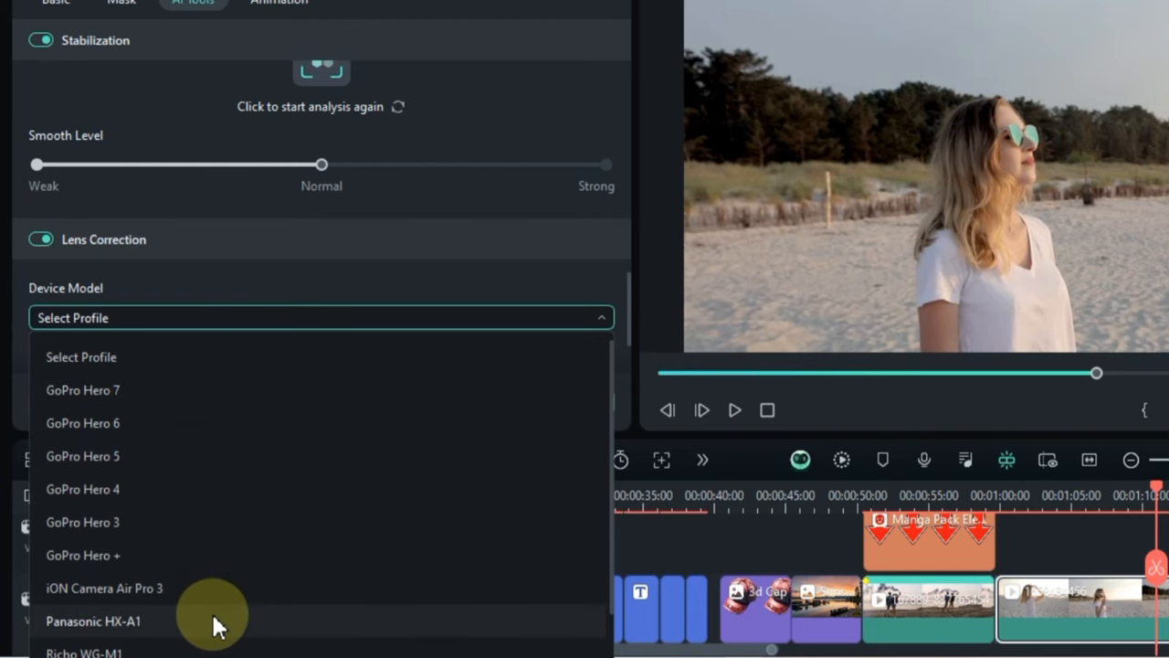
{"action": "scroll", "scroll_direction": "down", "scroll_amount": 3}
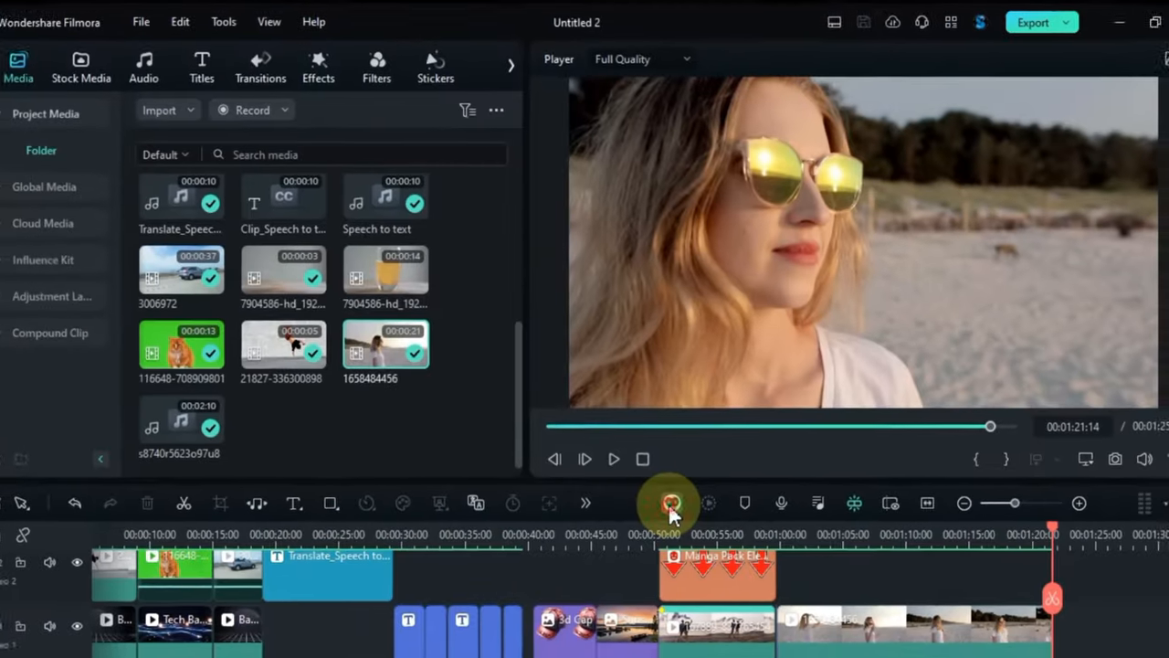
Ask Filmora Copilot to remove all video segments that have no sound
{"action": "left_click", "coordinate": [671, 503]}
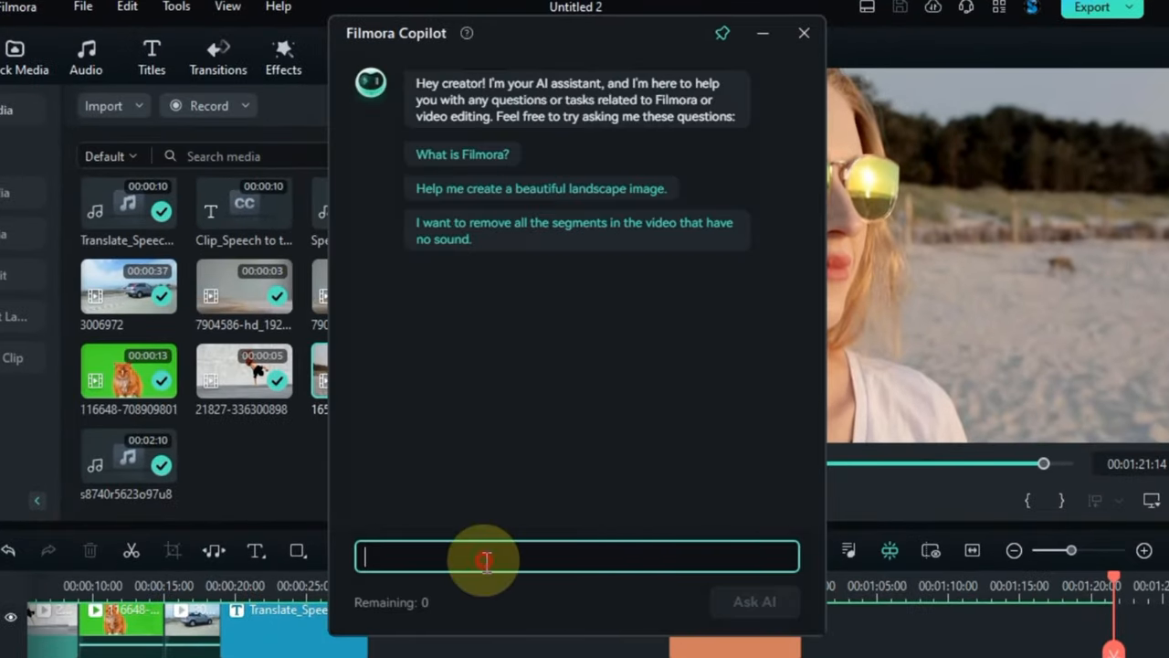
{"action": "left_click", "coordinate": [577, 231]}
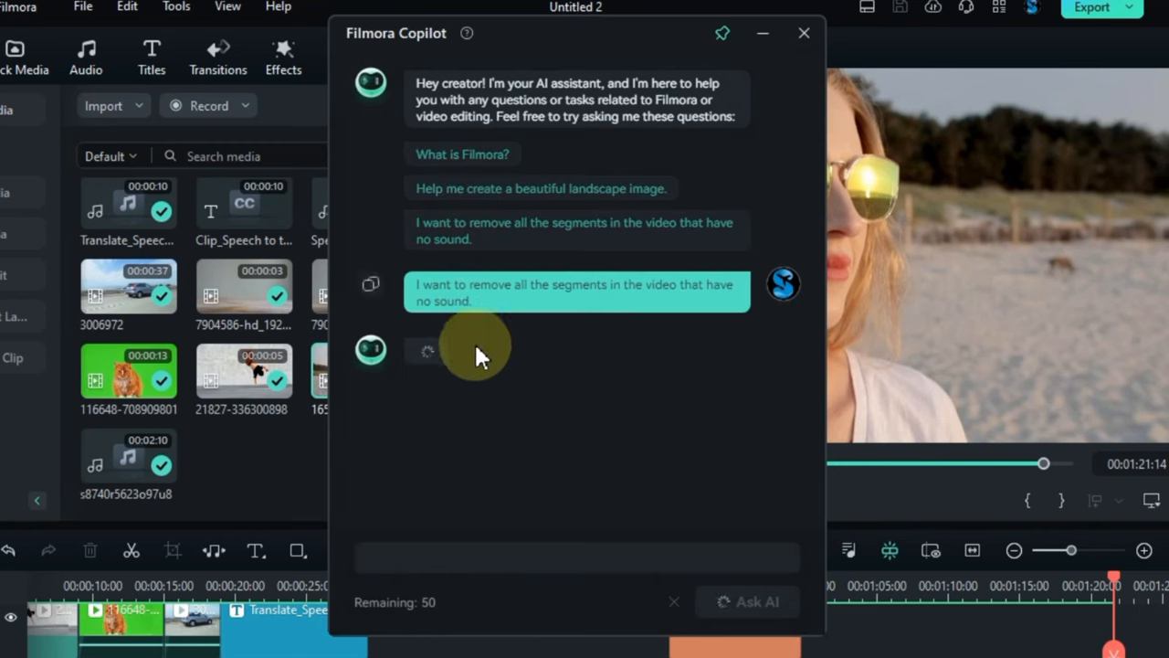